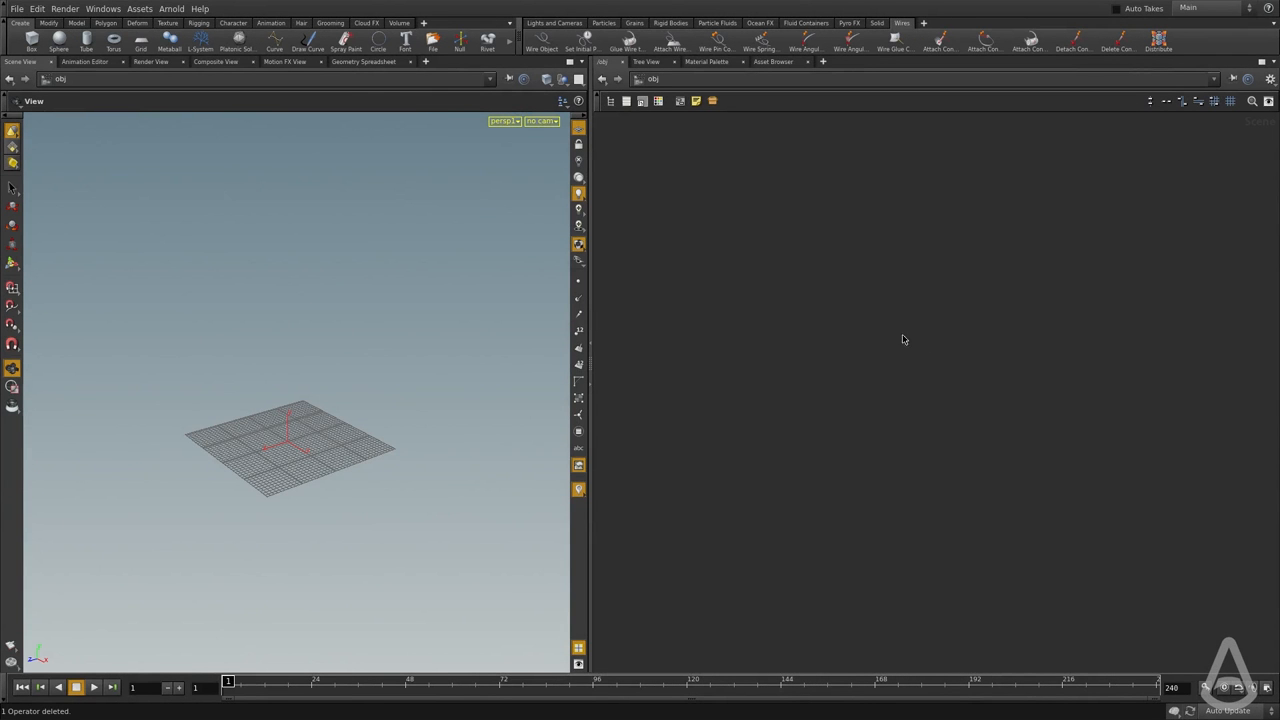
mouse_move(784, 318)
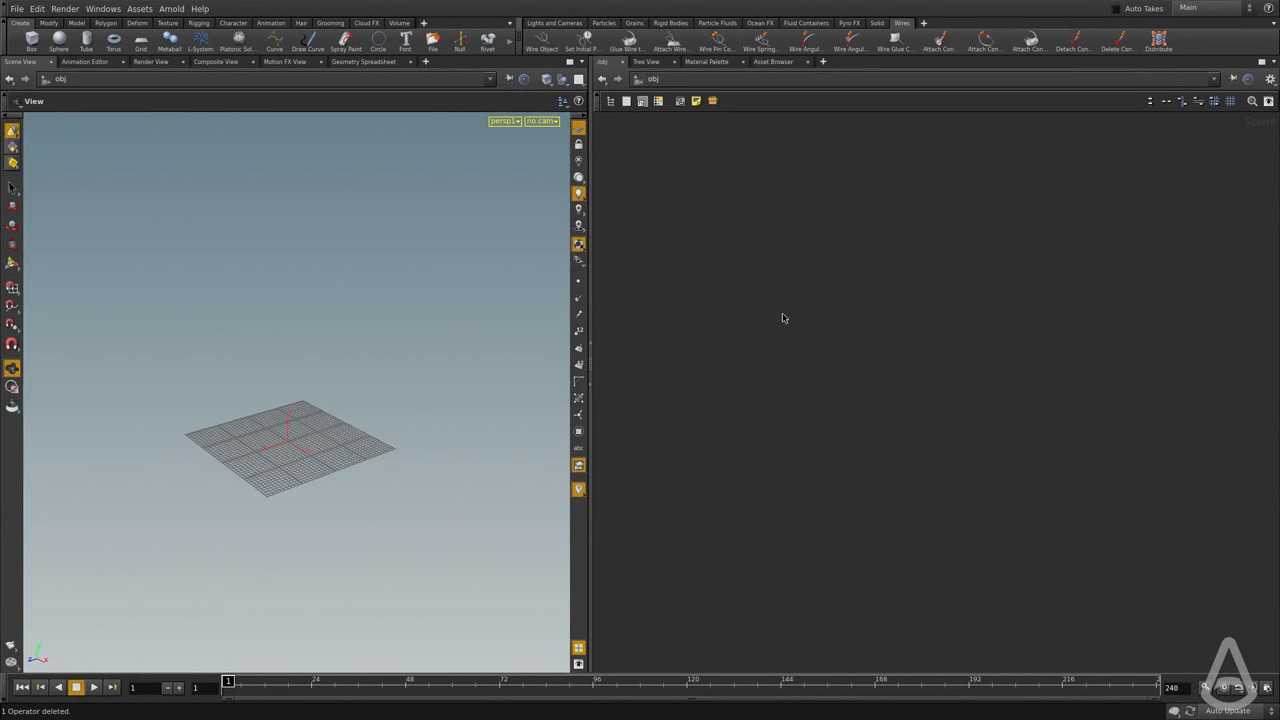
mouse_move(691, 321)
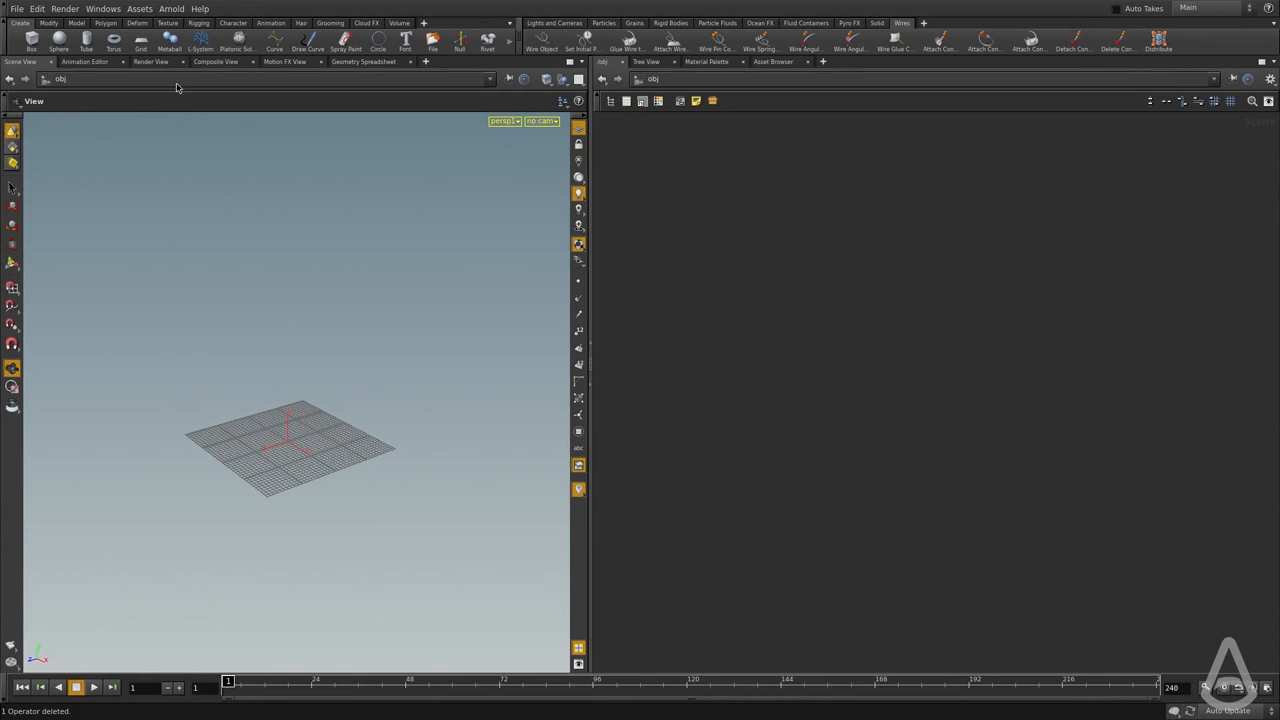
Step: Add the Arnold and Arnold Lights shelves to the shelf bar
click(179, 6)
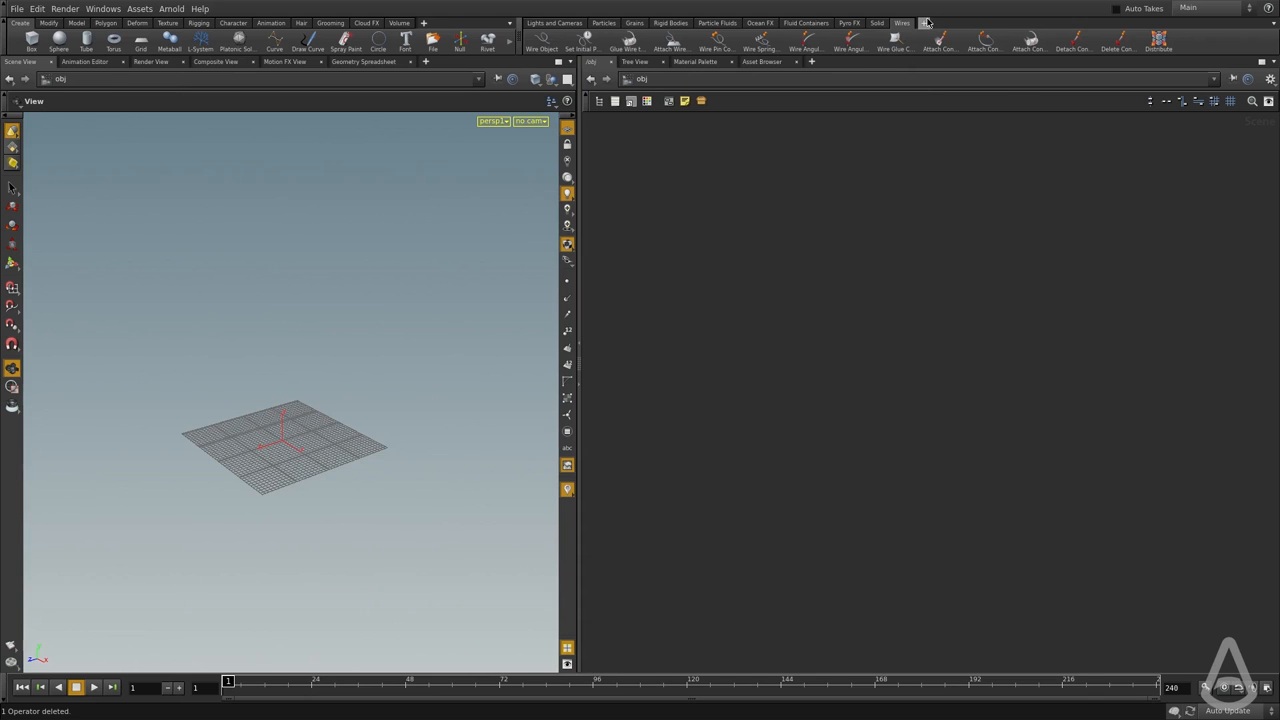
click(927, 20)
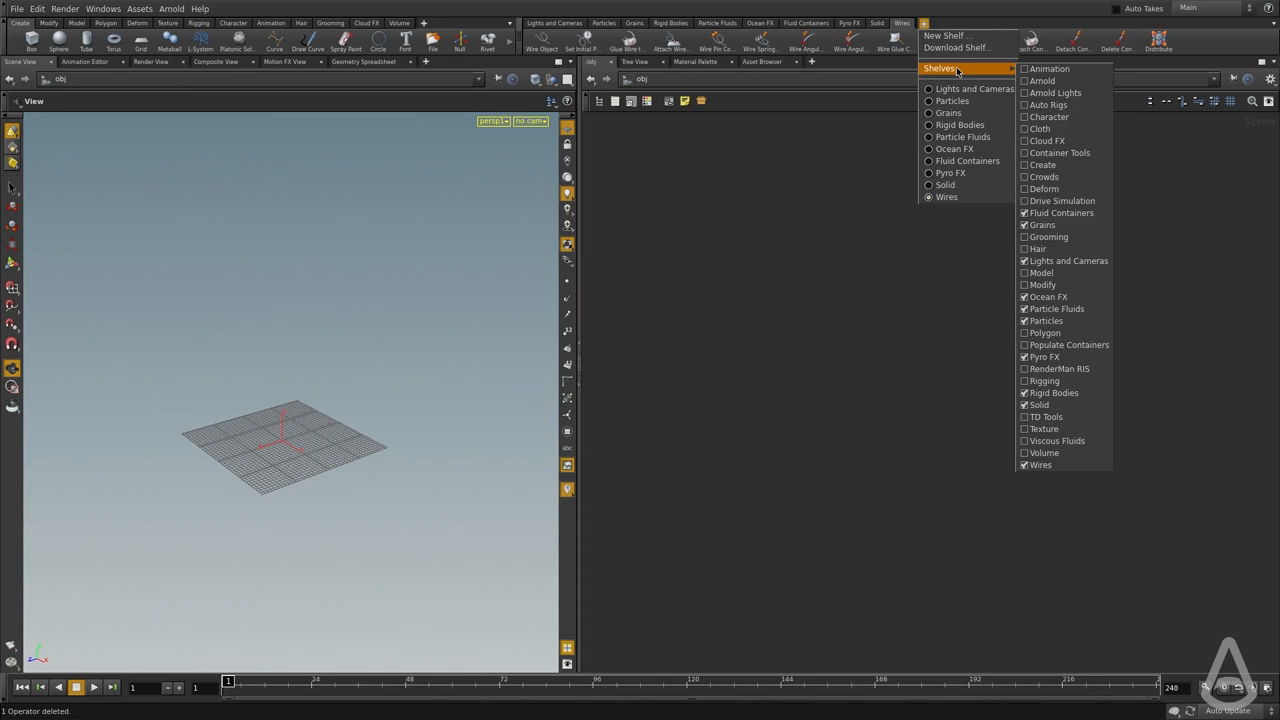
mouse_move(1005, 69)
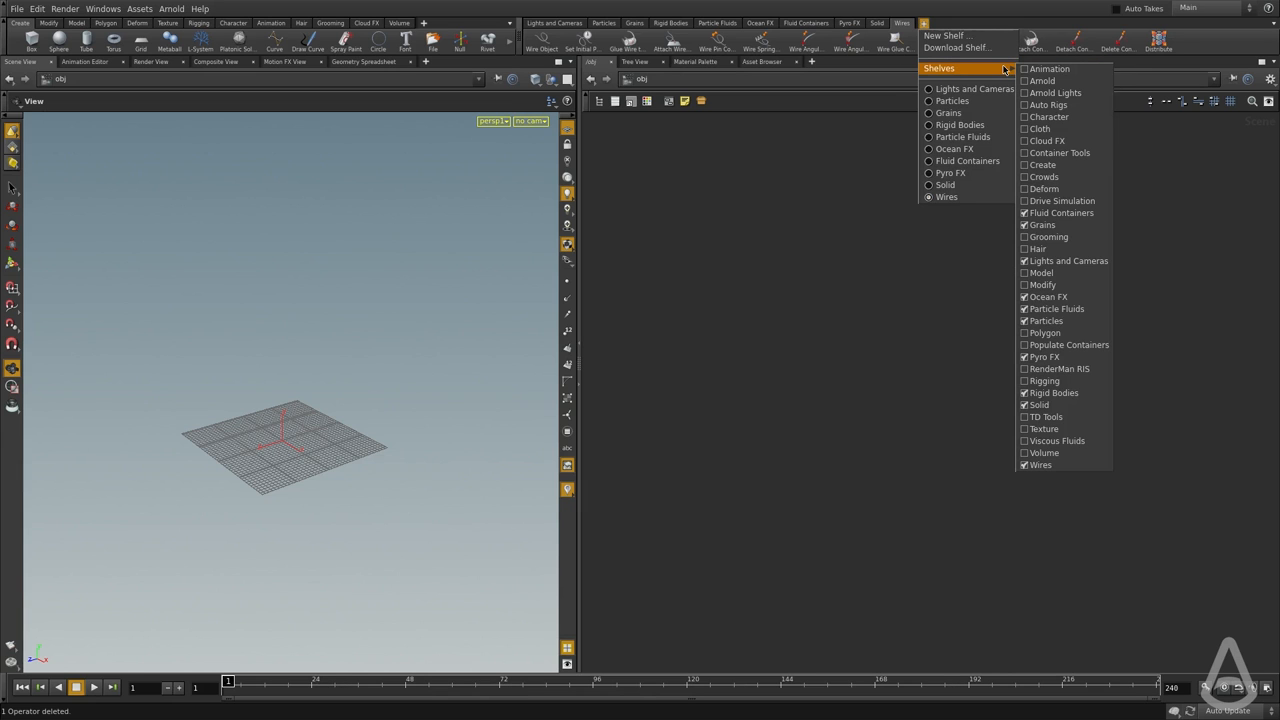
mouse_move(1051, 81)
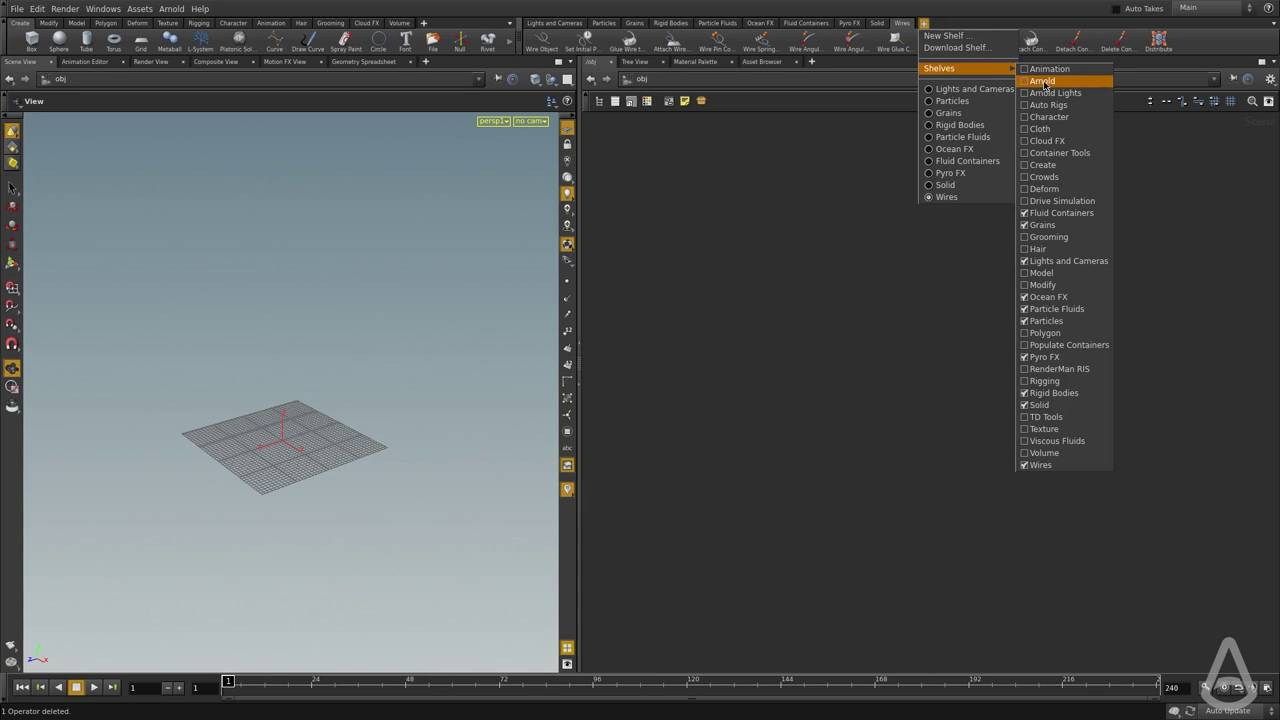
click(1050, 81)
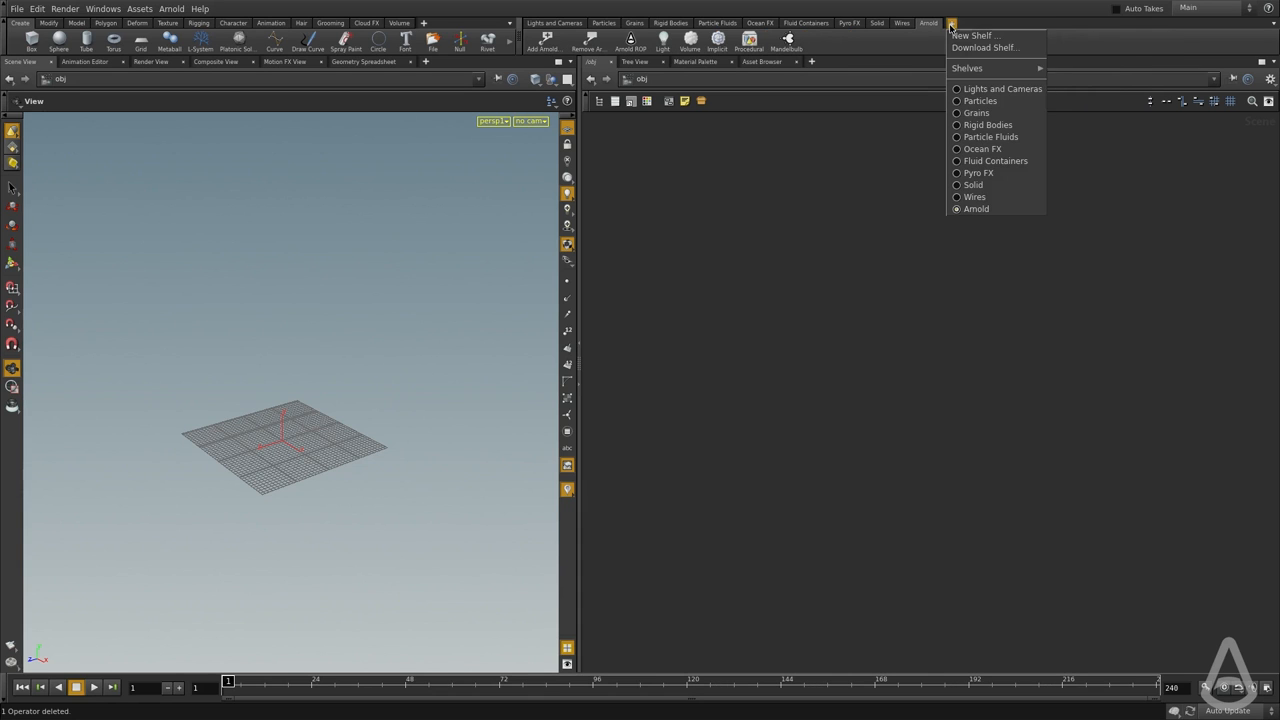
mouse_move(969, 68)
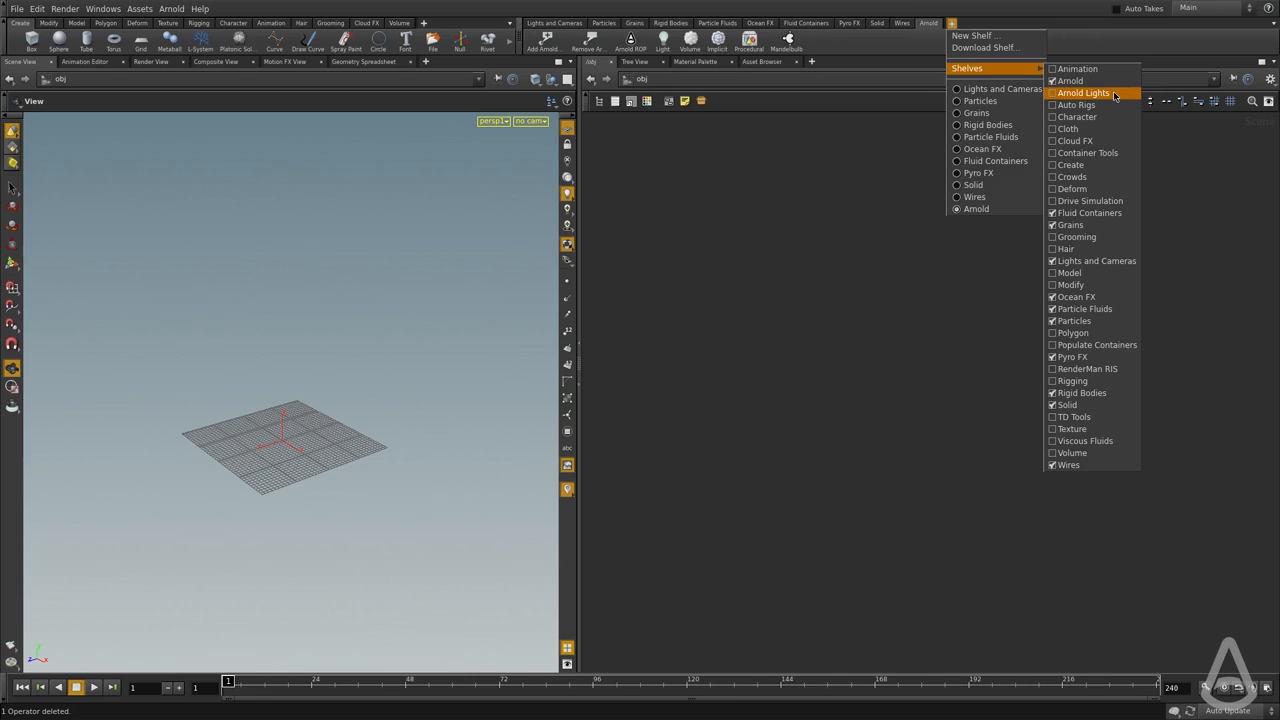
click(1079, 92)
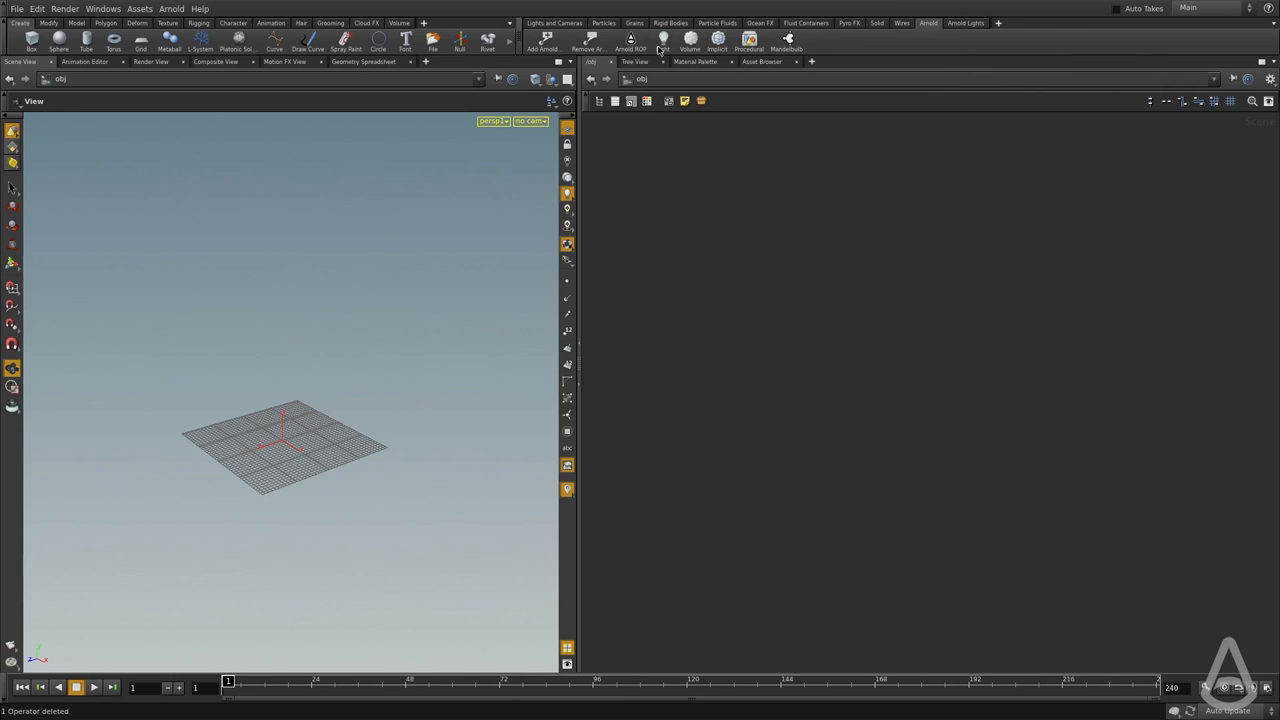
mouse_move(810, 271)
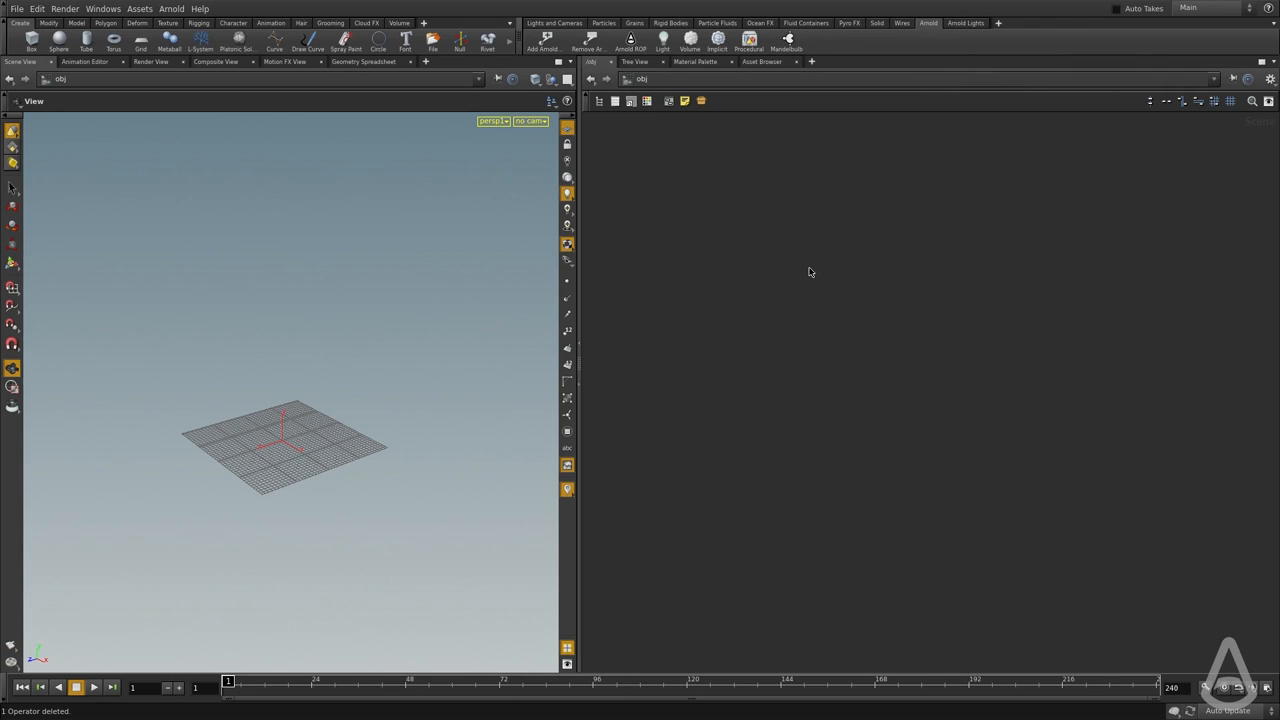
Step: Create a geo1 object whose File node loads tank_model.bgeo.sc
key(Tab)
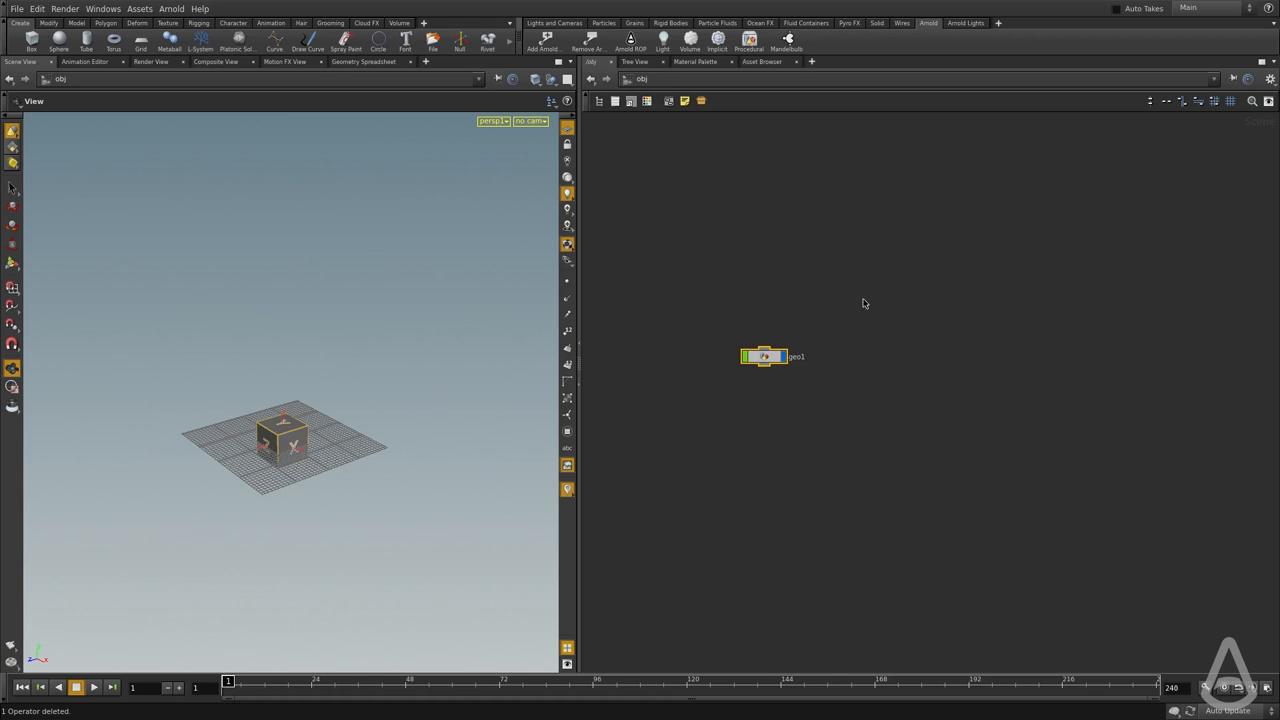
double_click(765, 356)
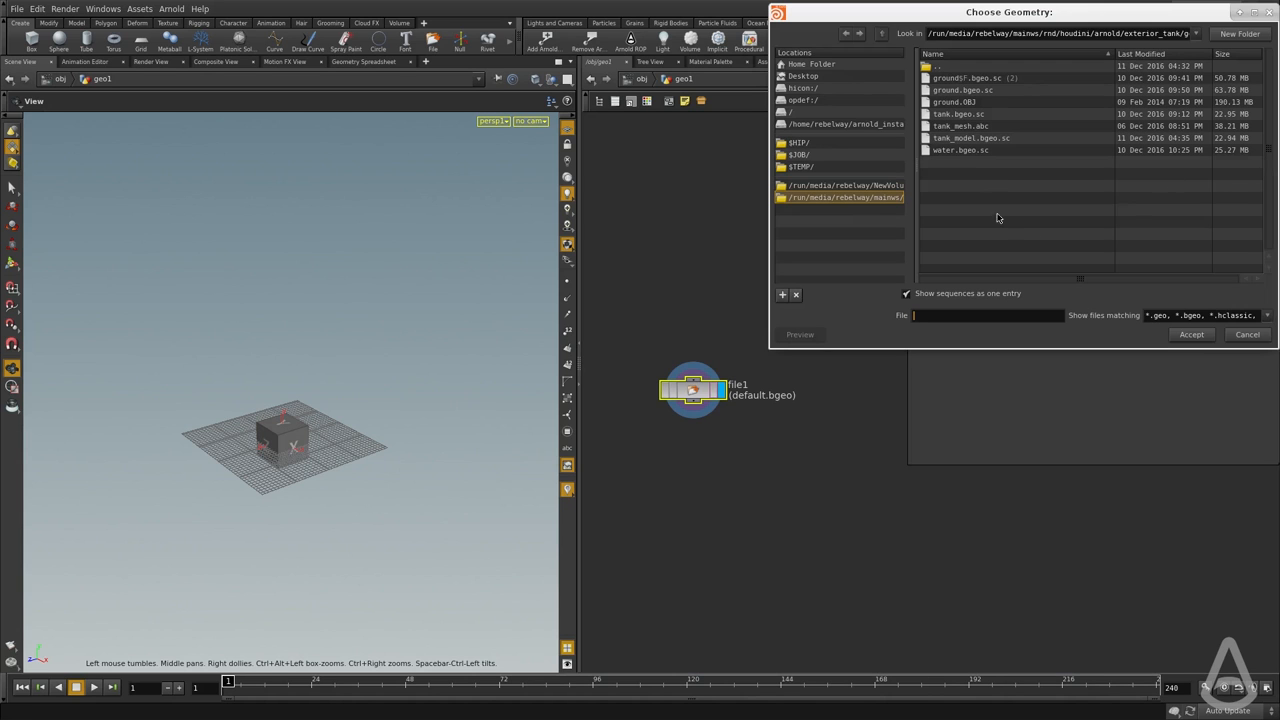
click(970, 138)
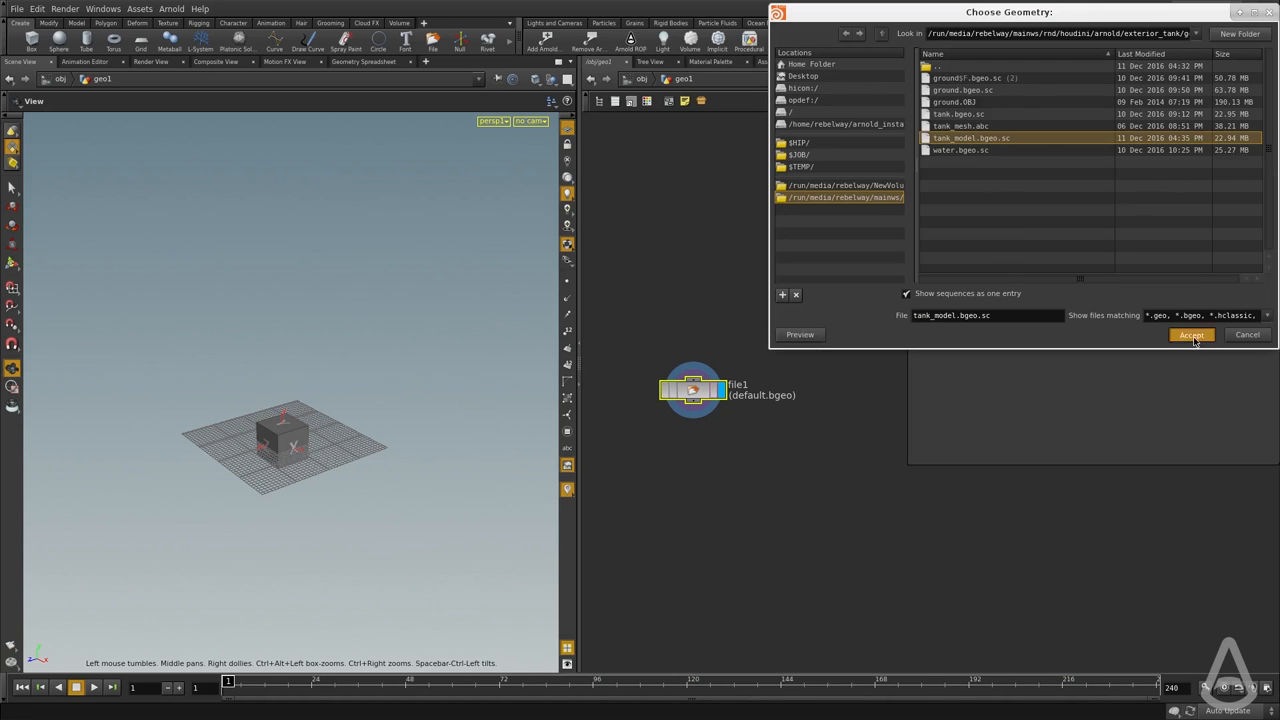
click(1192, 335)
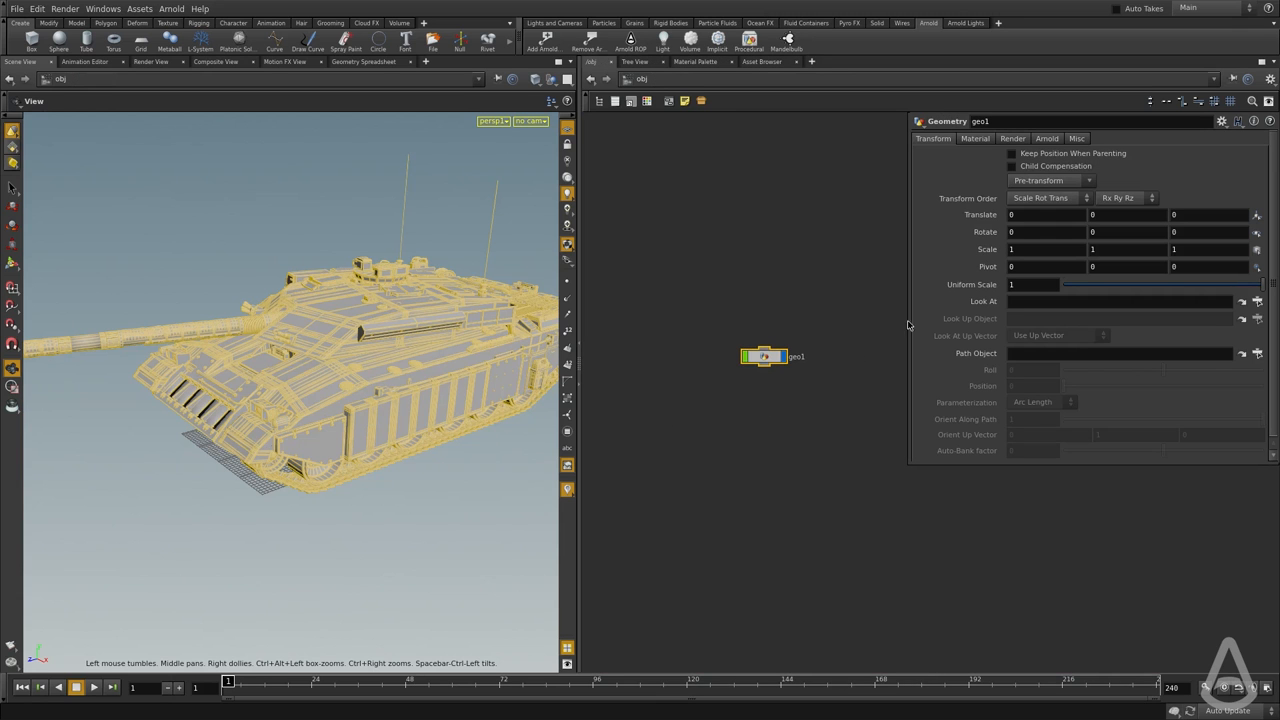
Step: Show the tank object's Arnold settings, with subdivision still none
click(1046, 138)
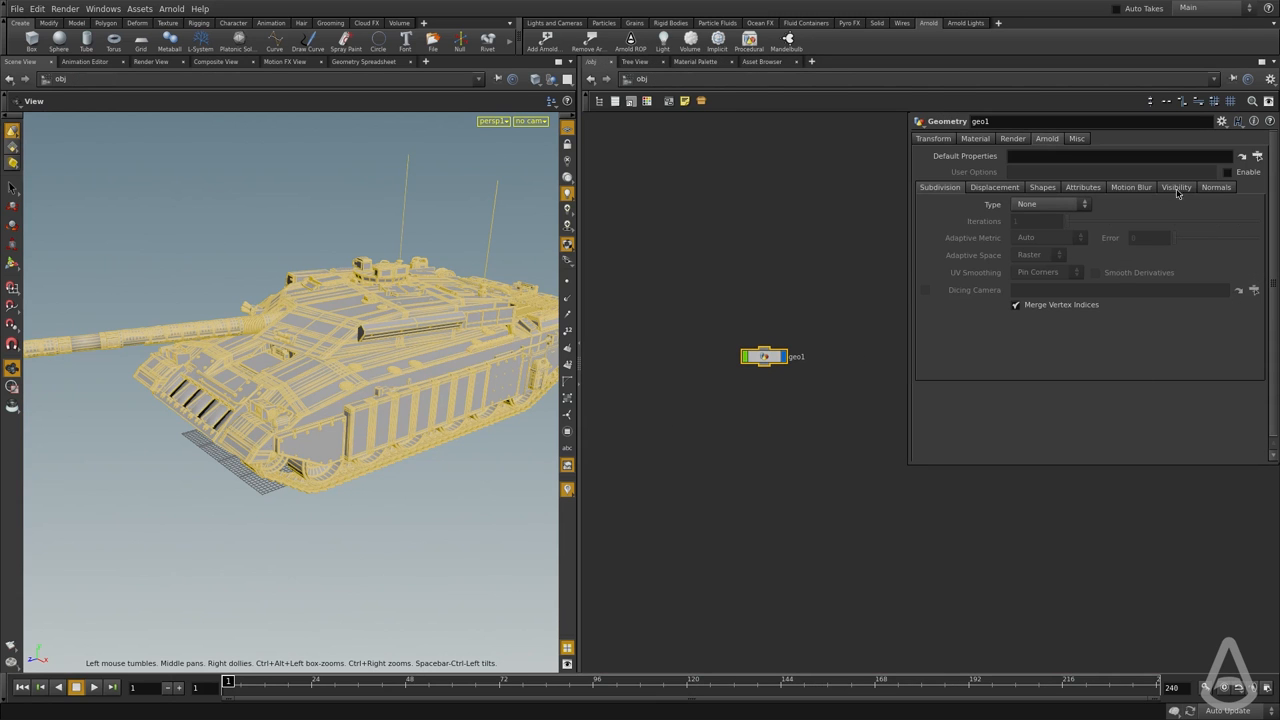
mouse_move(905, 473)
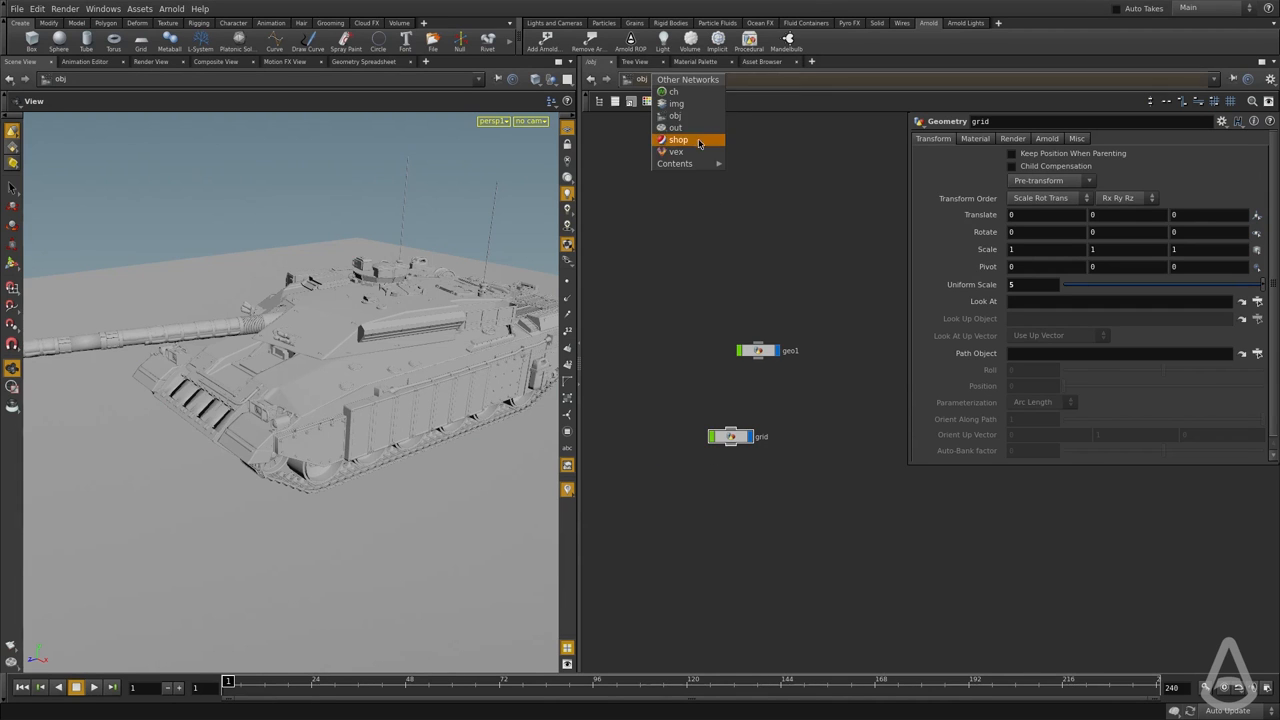
Step: Create the arnold1 Arnold render node in /out and review its Properties and Main tabs
click(672, 127)
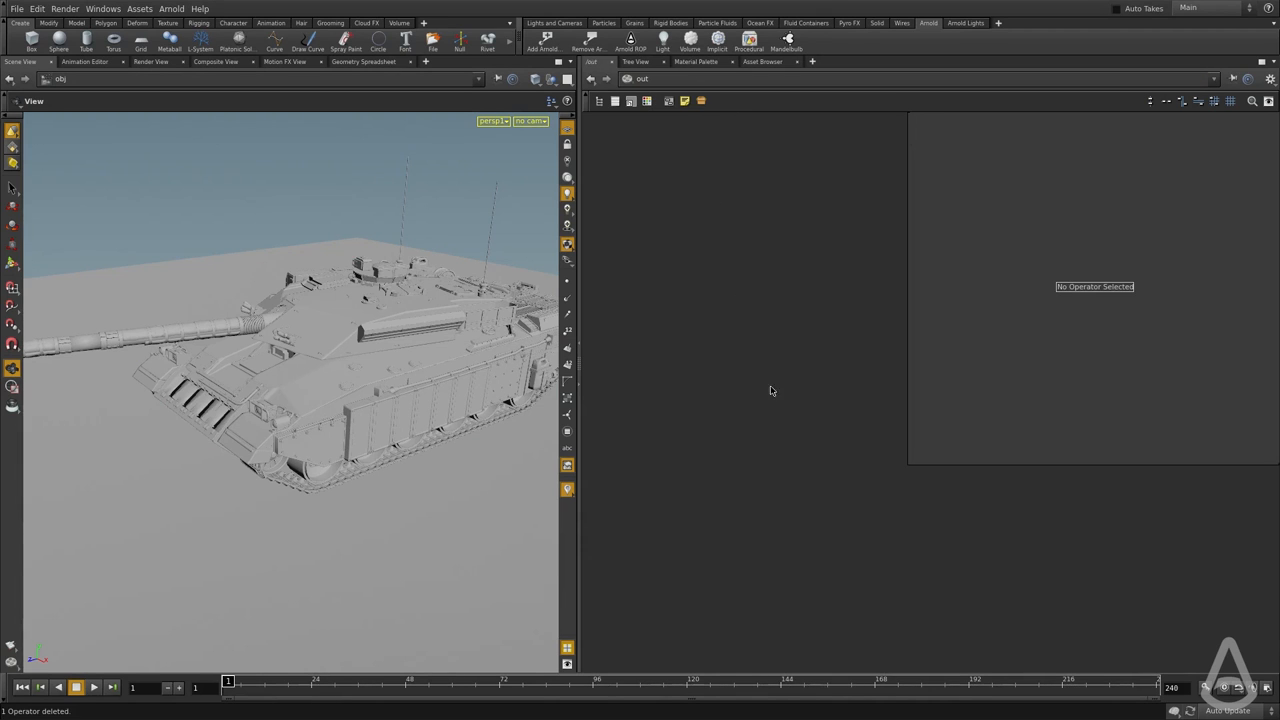
key(Tab)
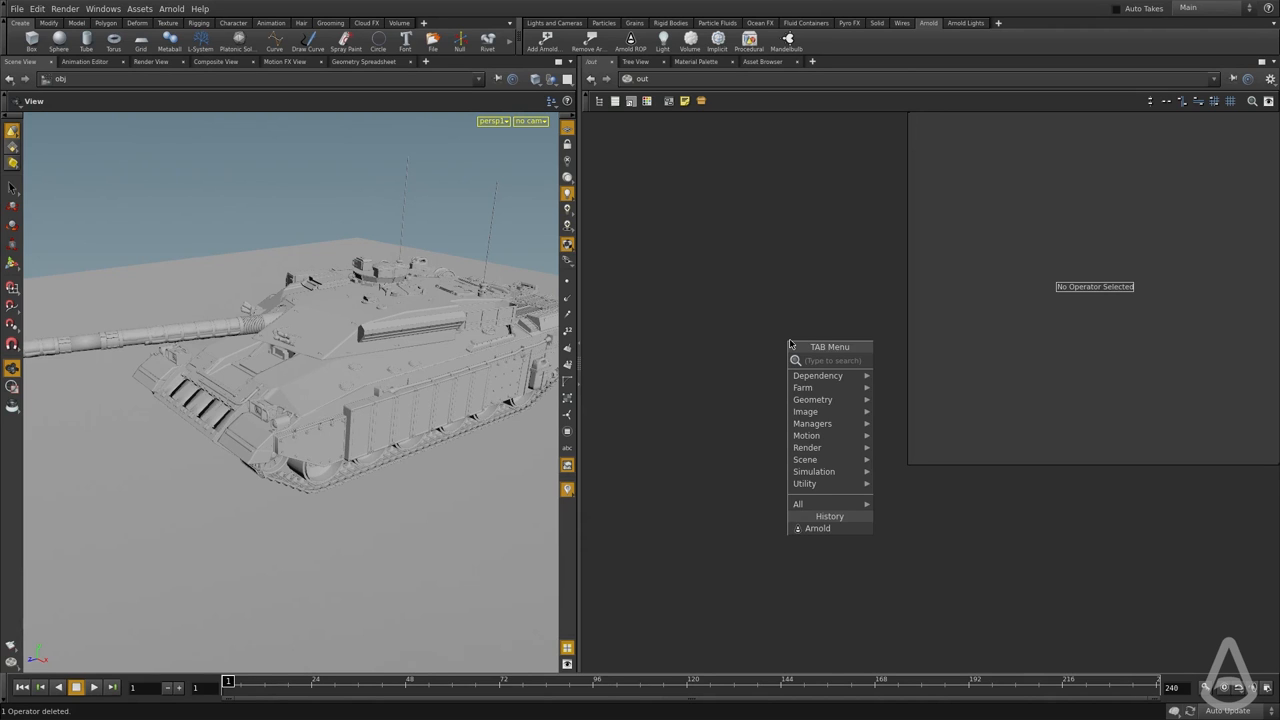
text(ar)
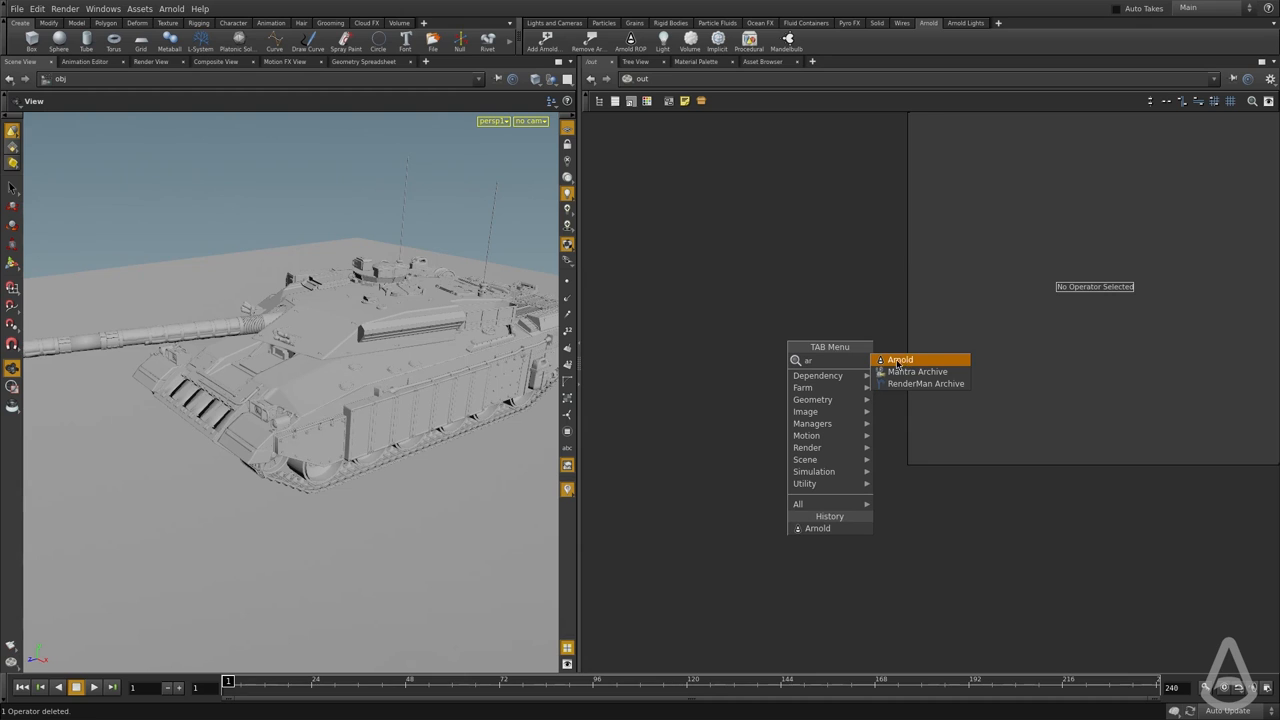
click(900, 359)
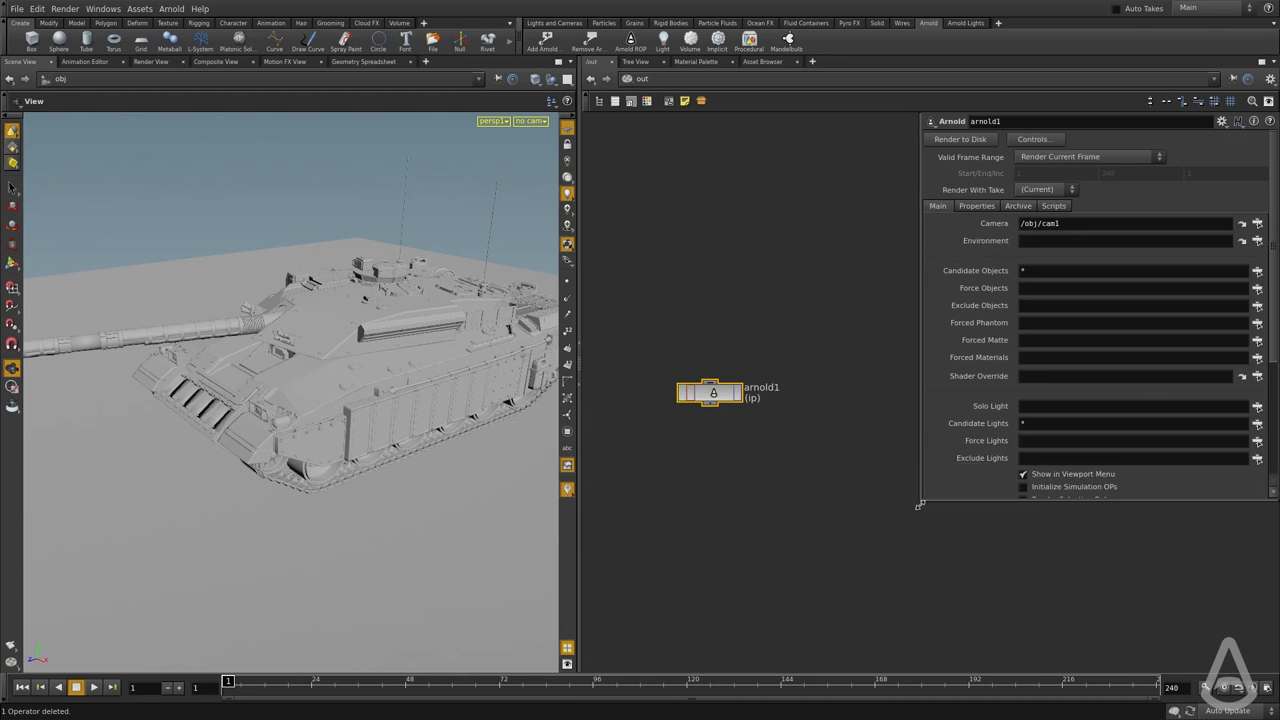
click(977, 205)
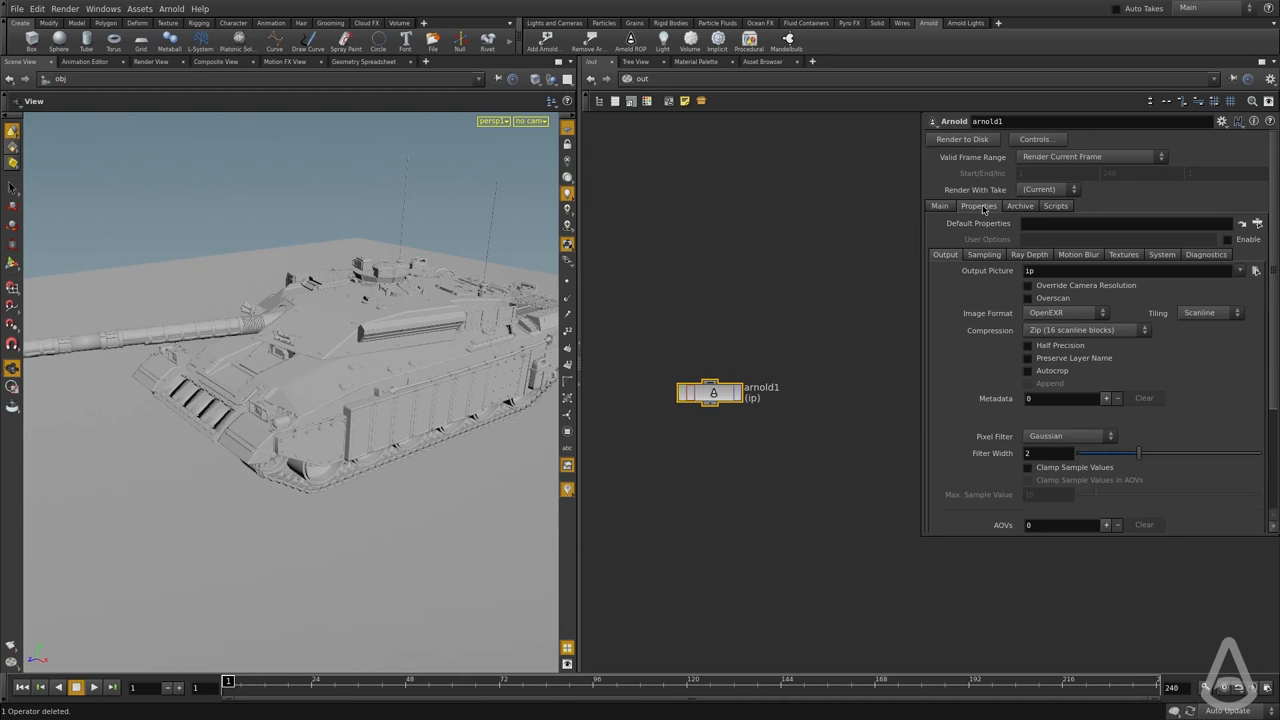
click(939, 206)
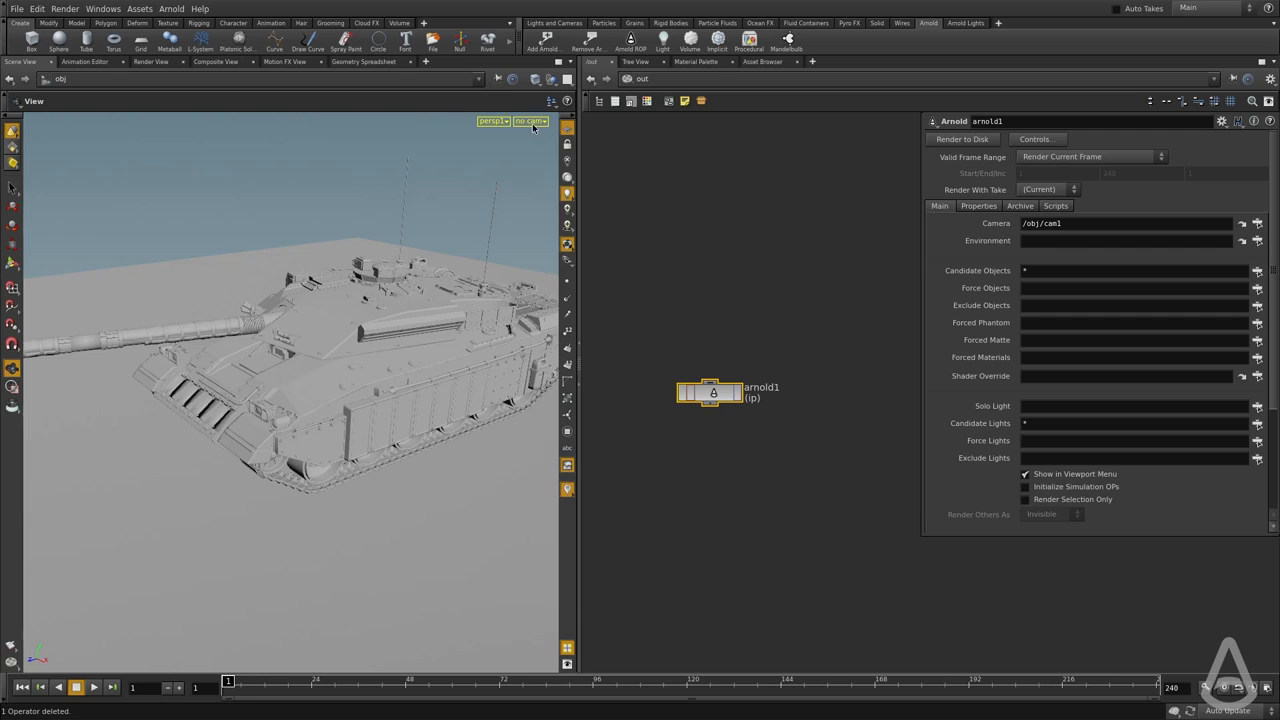
Step: Look through cam1 and reframe its view around the whole tank
click(521, 121)
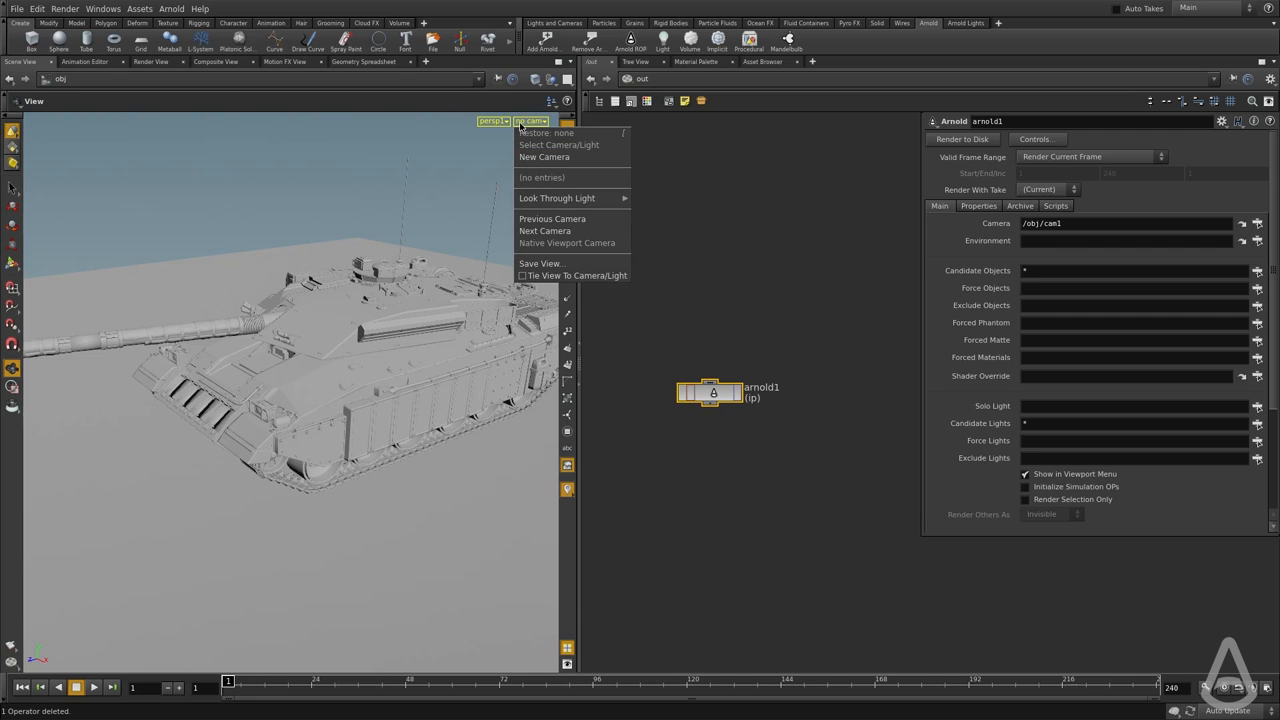
click(549, 157)
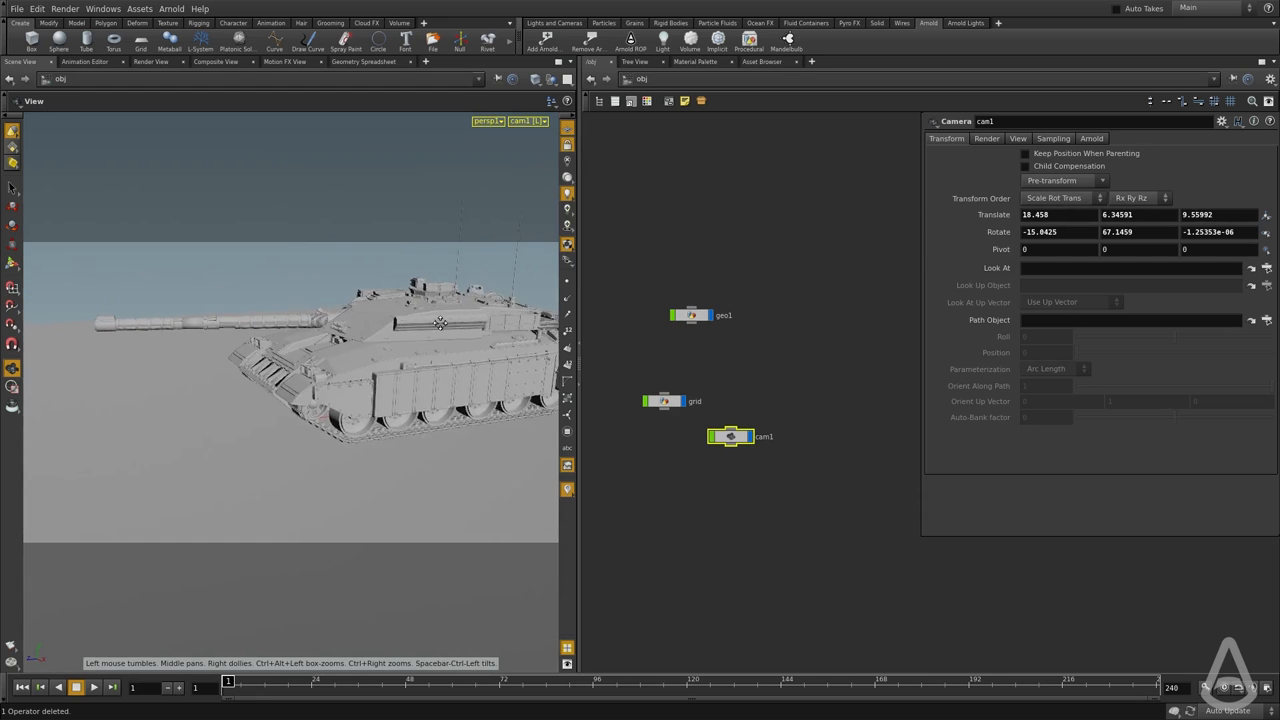
drag(440, 320, 370, 360)
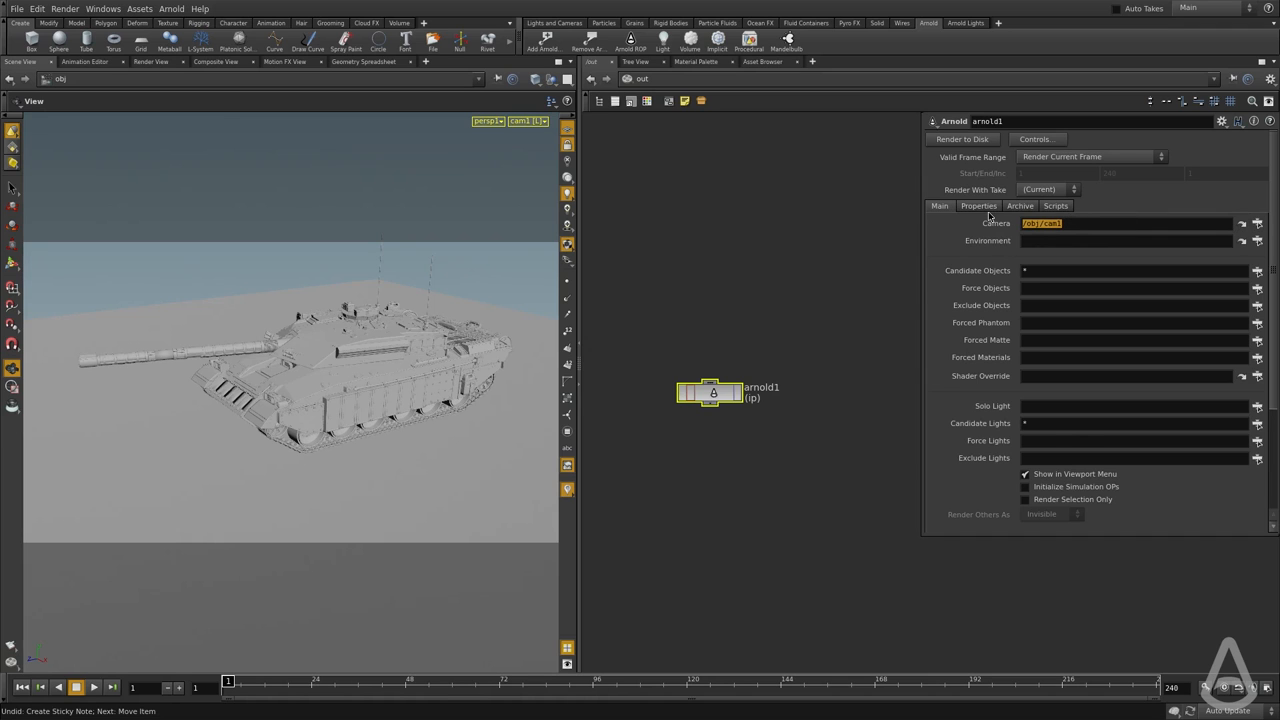
click(978, 206)
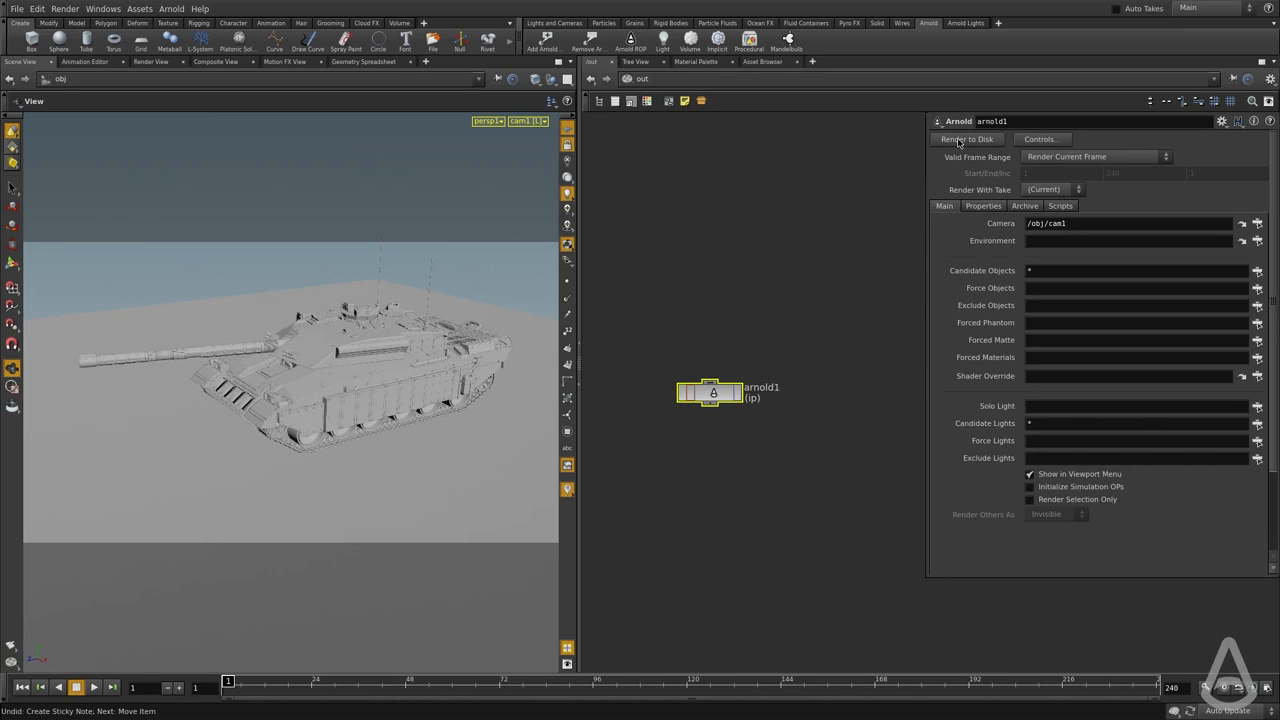
click(966, 139)
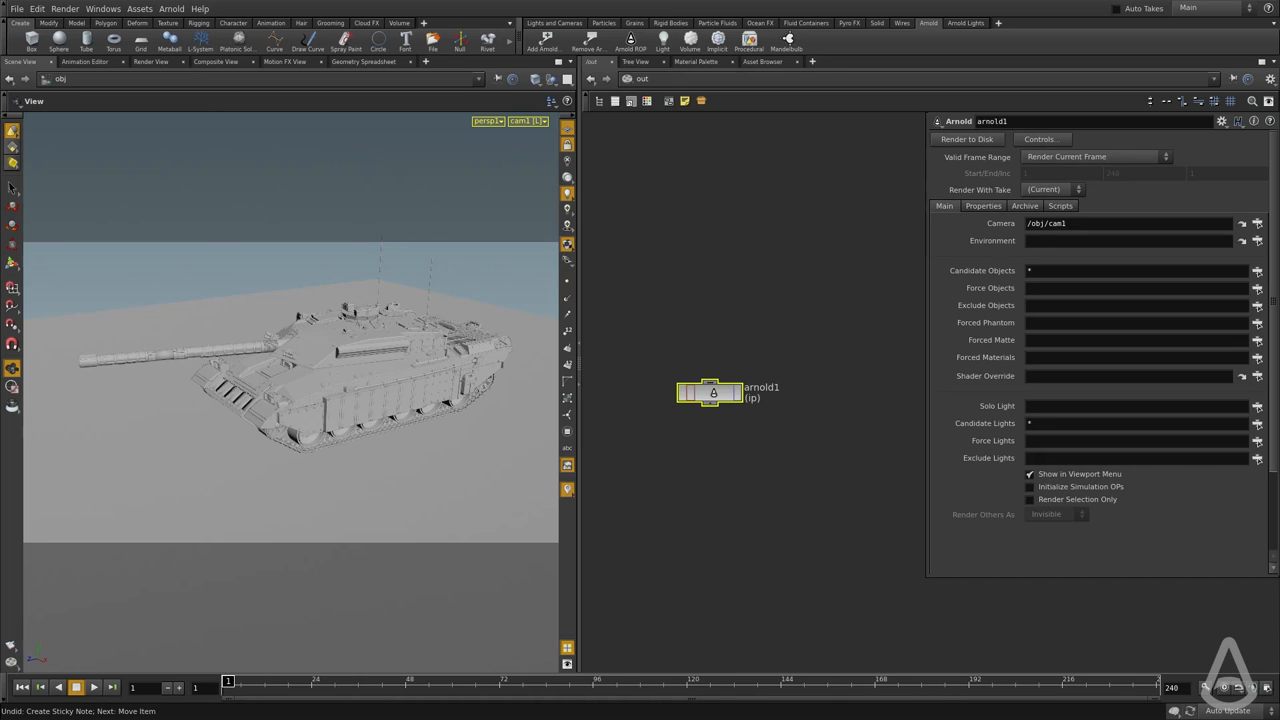
mouse_move(677, 326)
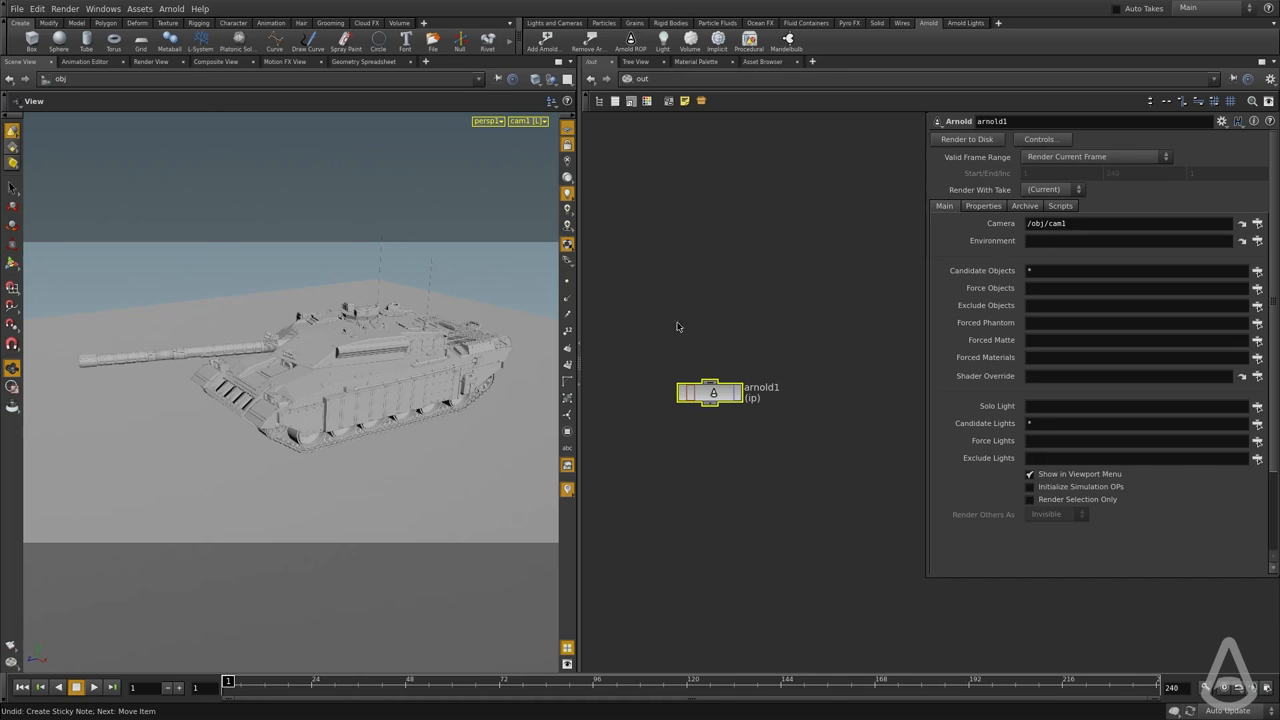
mouse_move(645, 372)
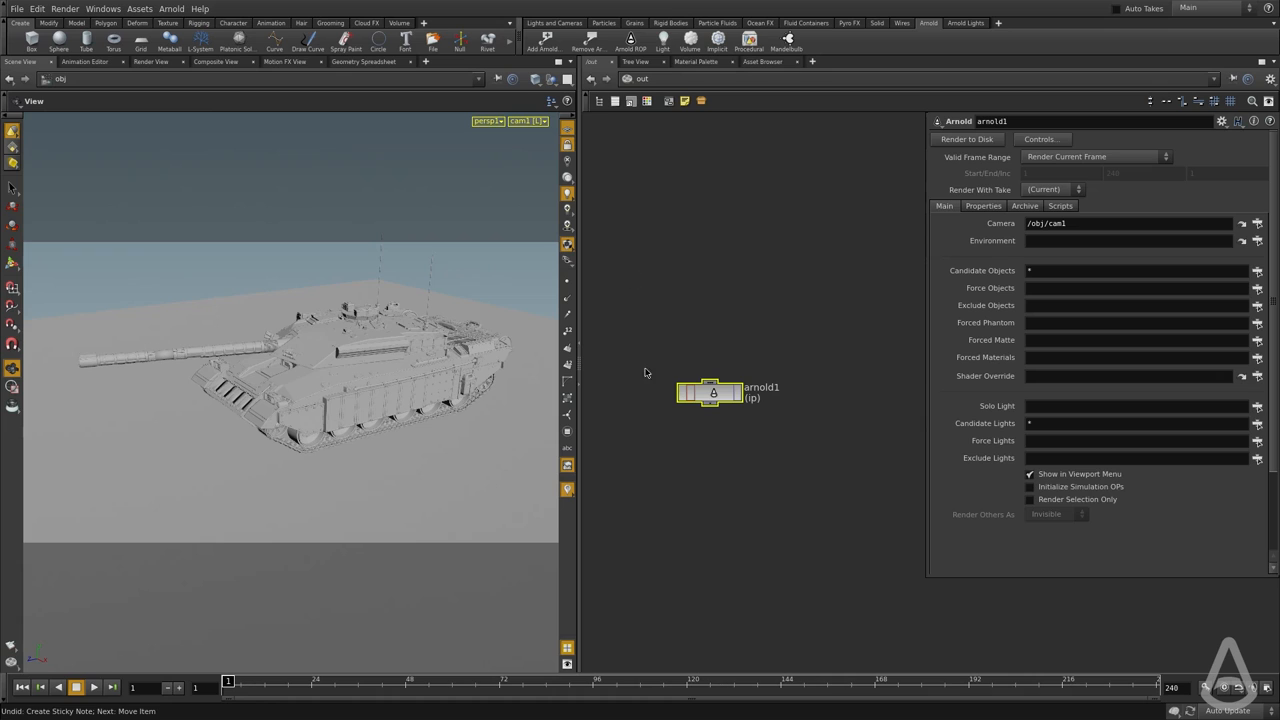
mouse_move(648, 366)
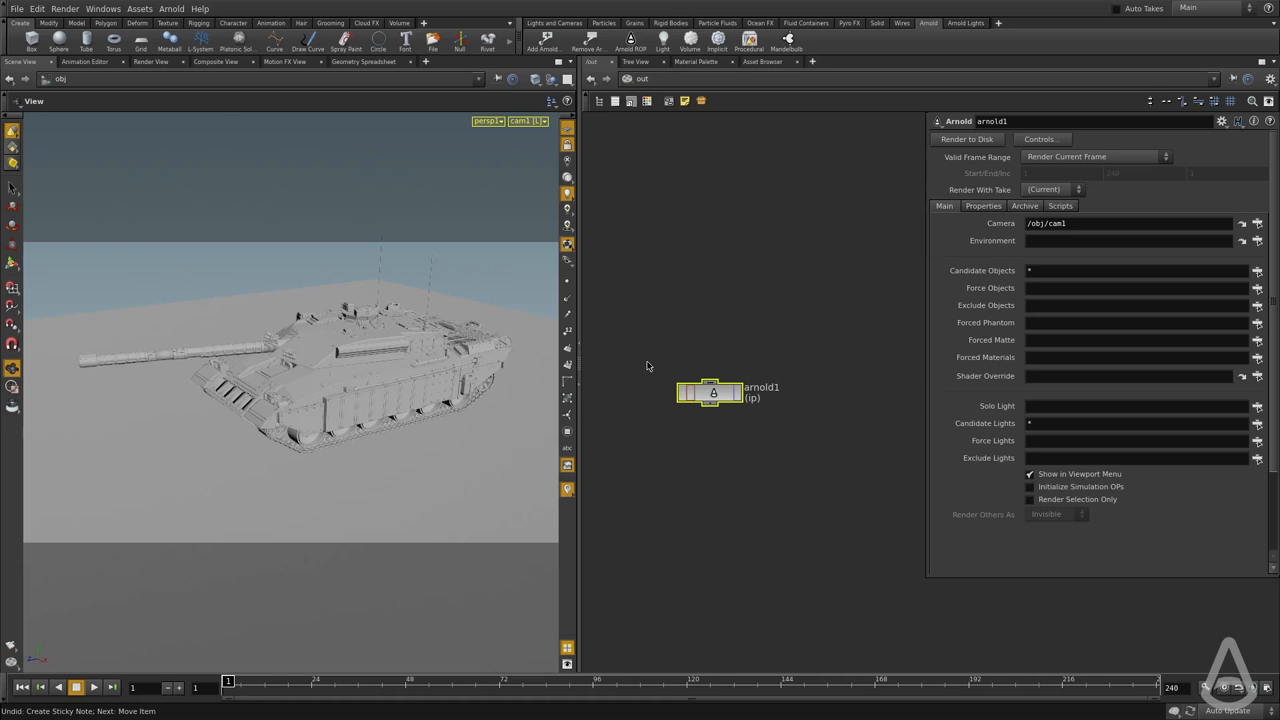
mouse_move(814, 294)
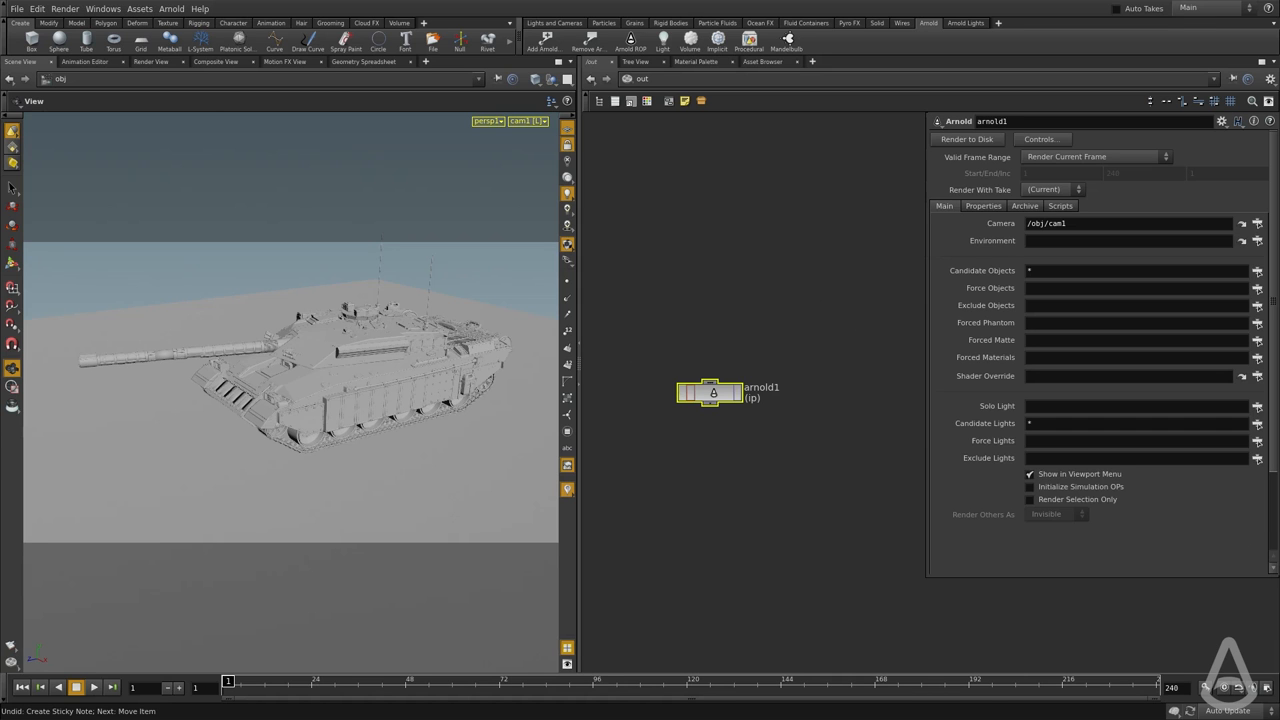
click(967, 139)
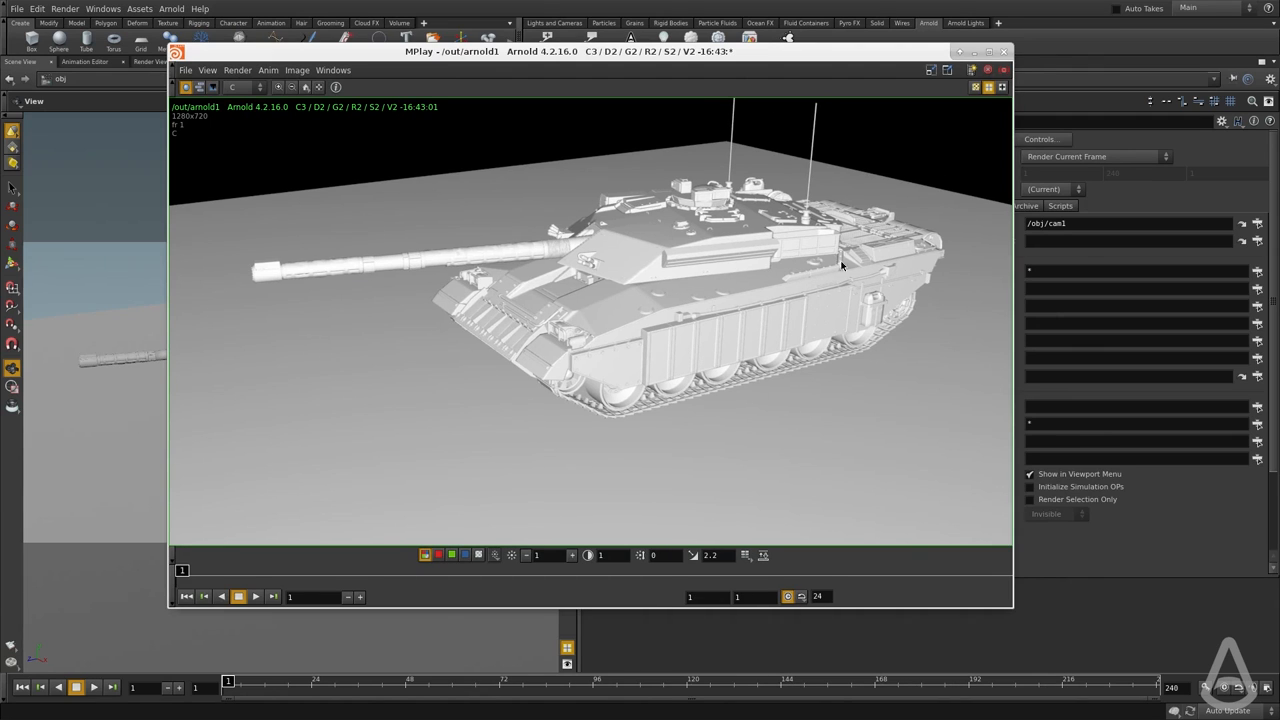
mouse_move(872, 375)
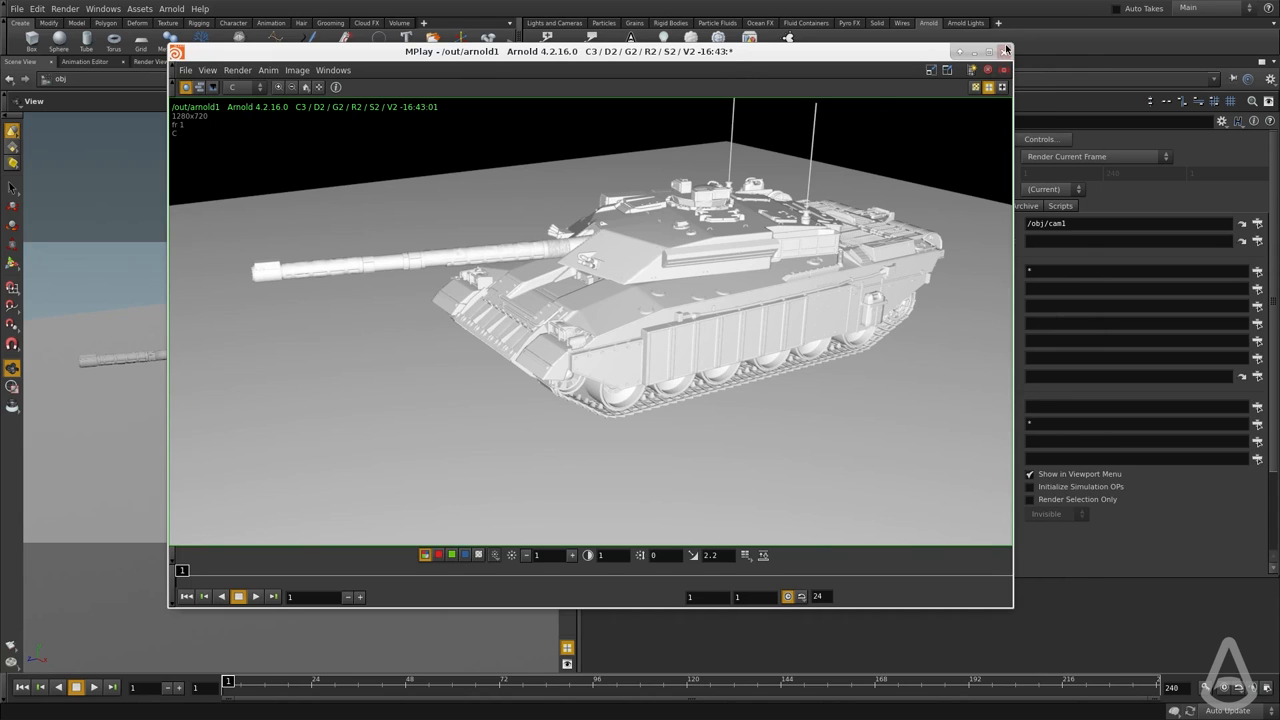
click(1003, 50)
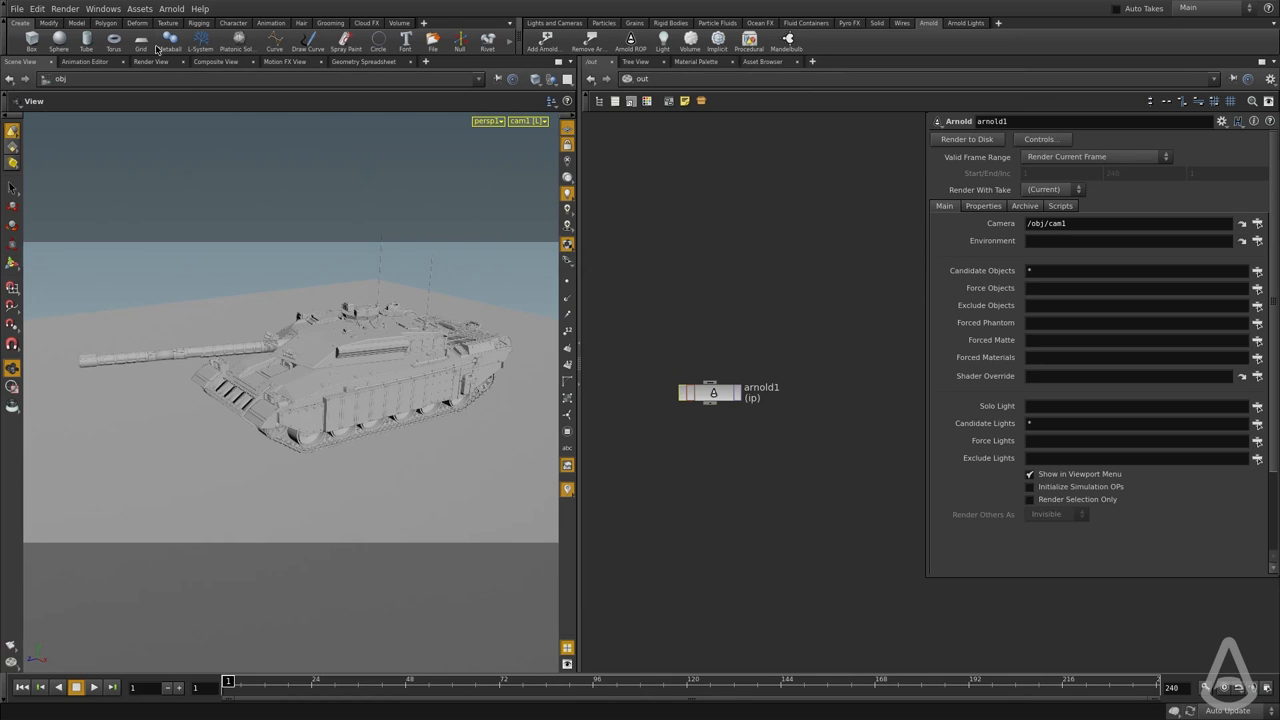
mouse_move(153, 62)
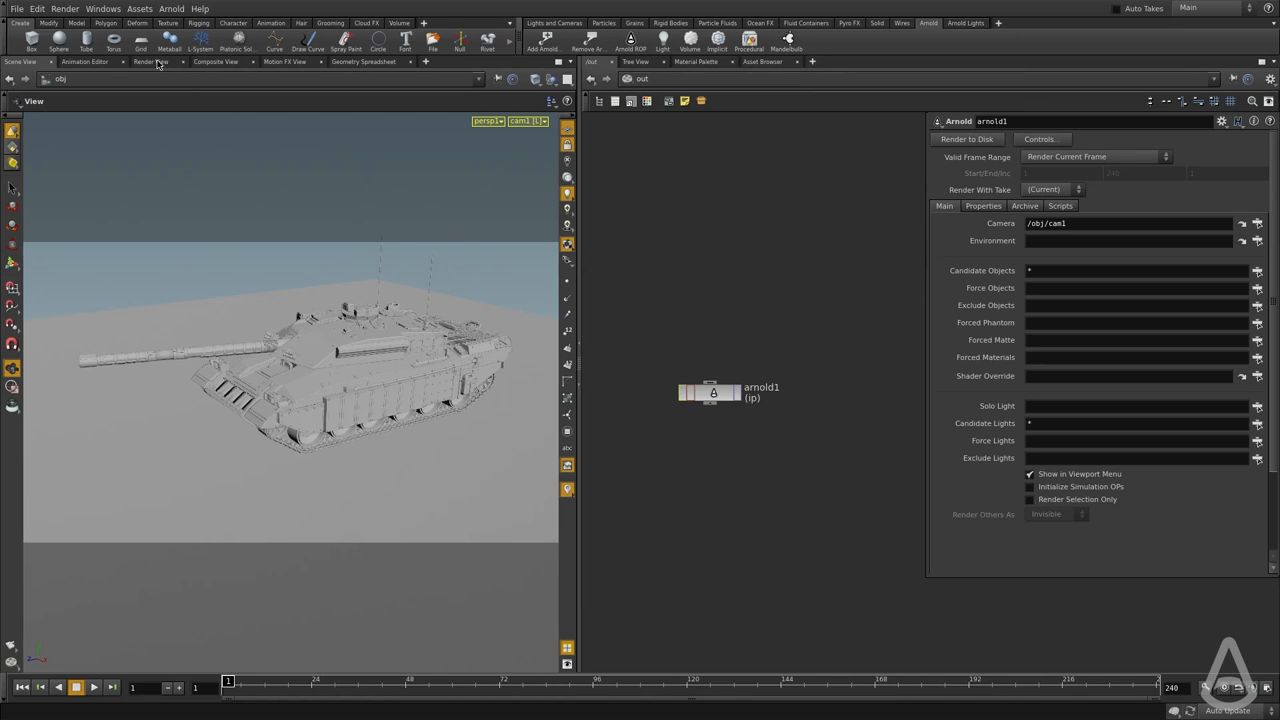
click(148, 61)
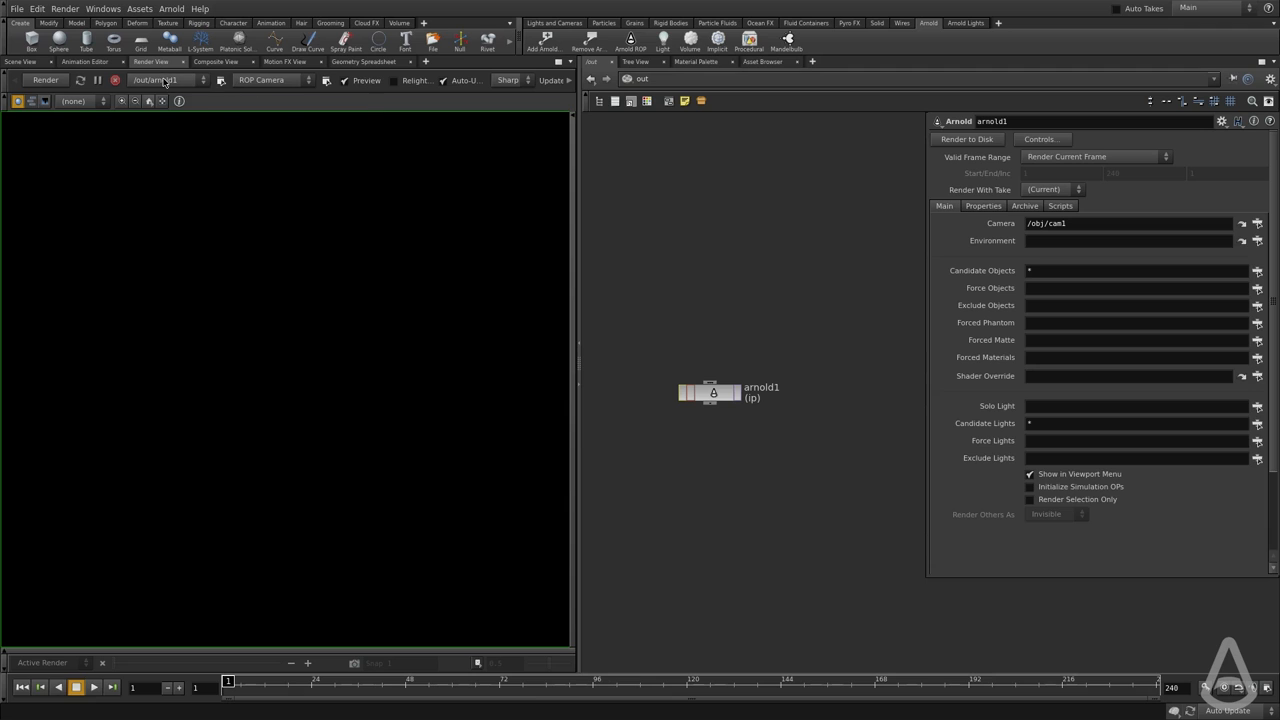
click(165, 80)
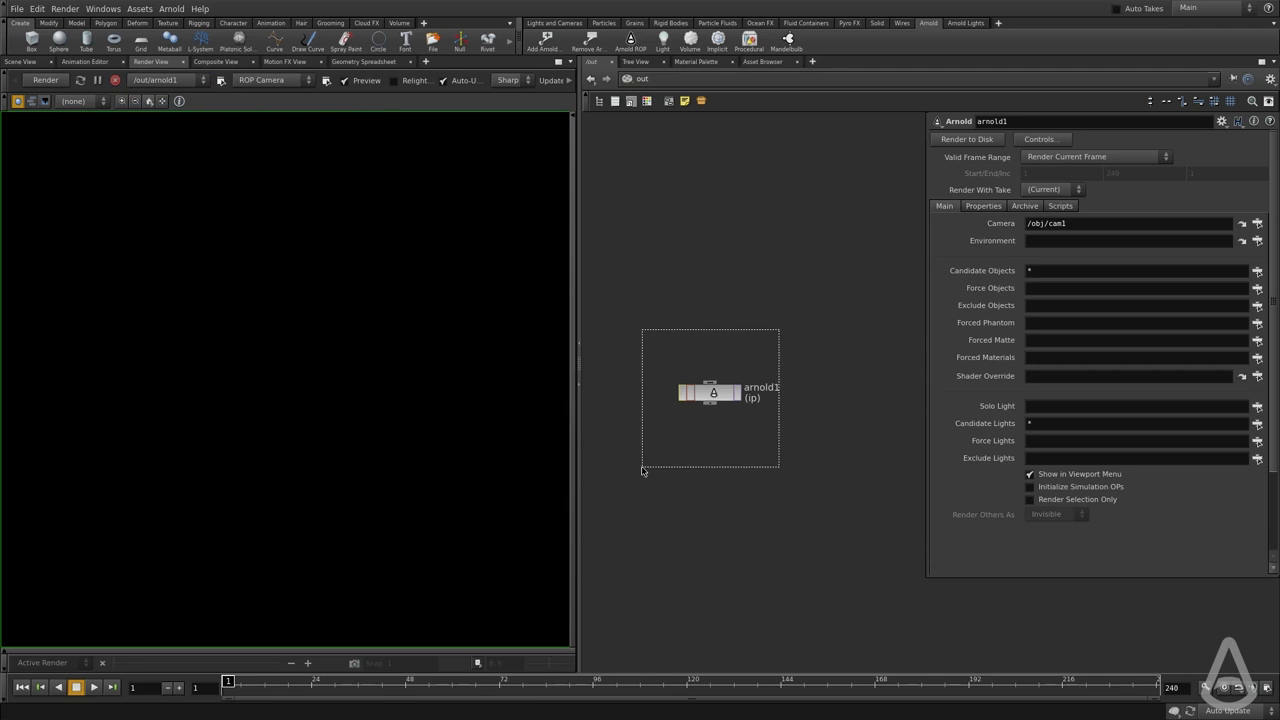
click(267, 80)
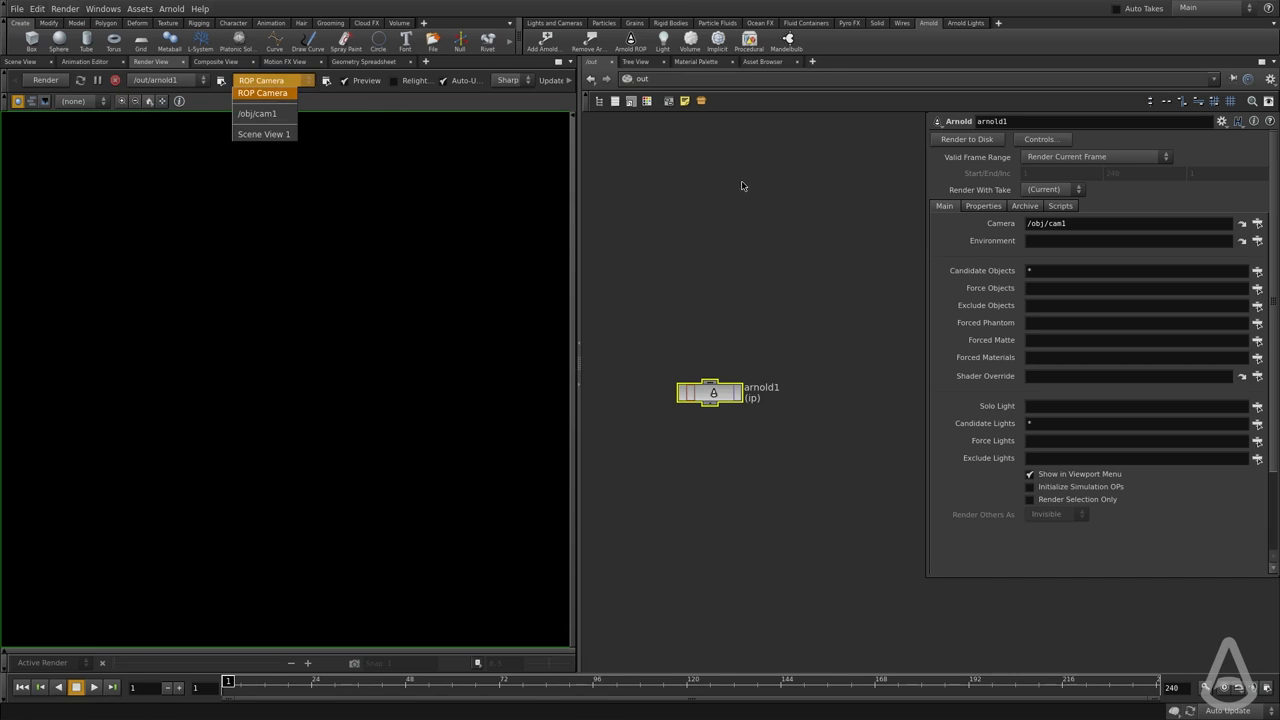
click(262, 92)
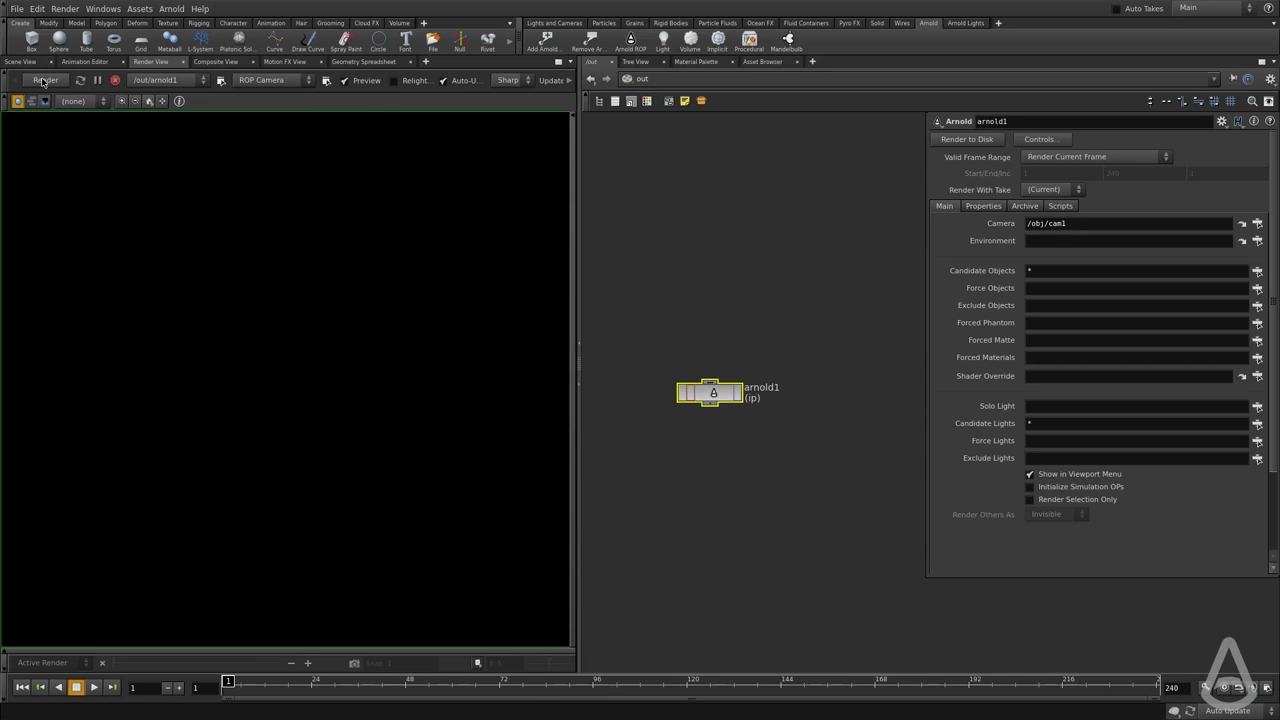
click(44, 80)
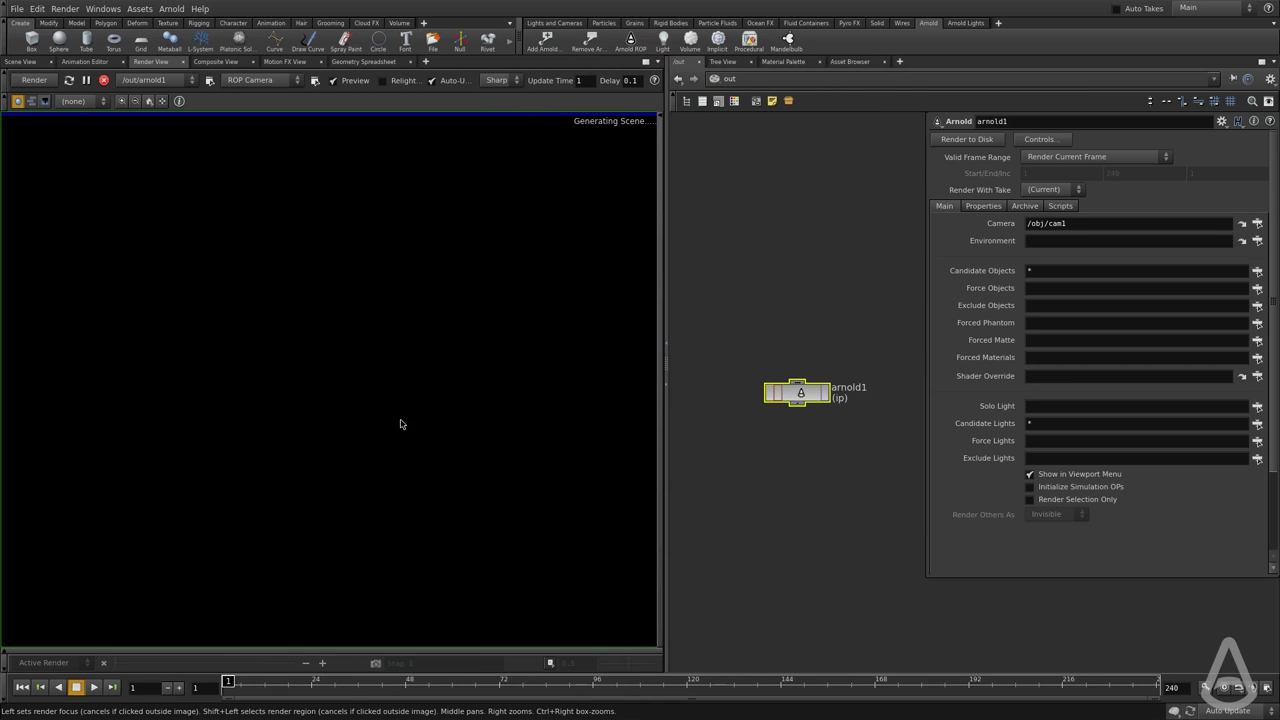
mouse_move(301, 412)
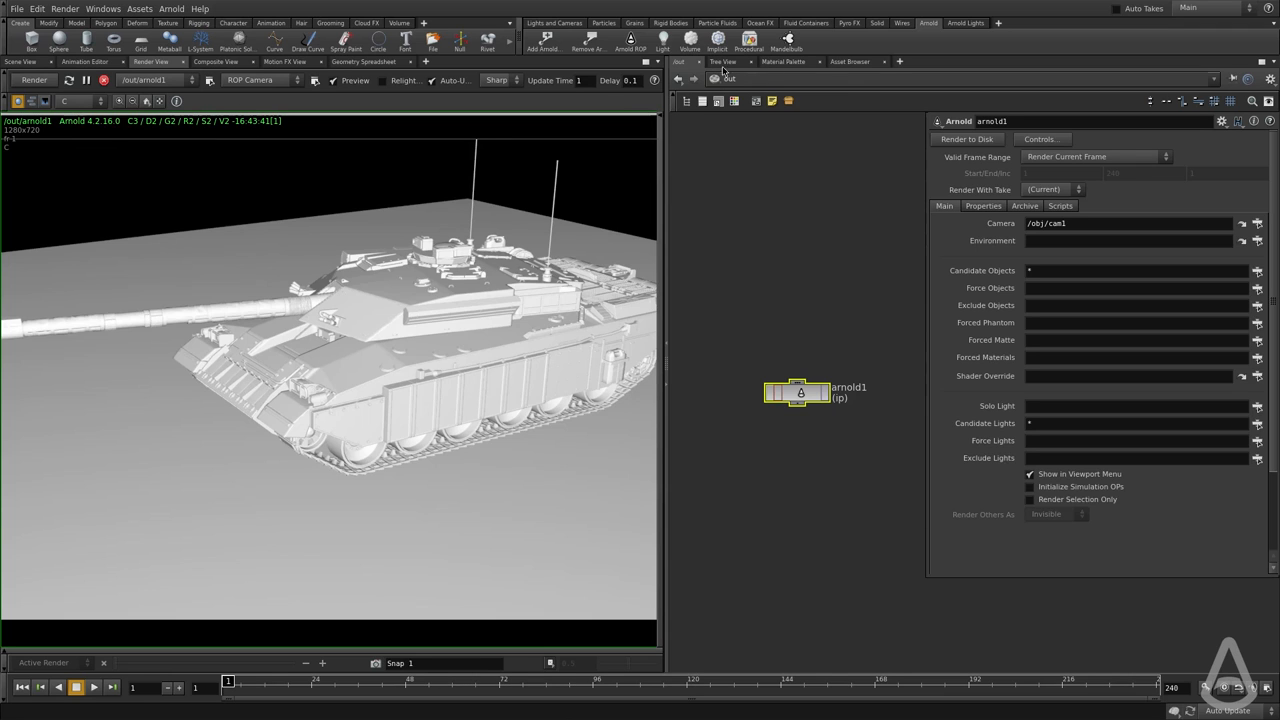
click(707, 62)
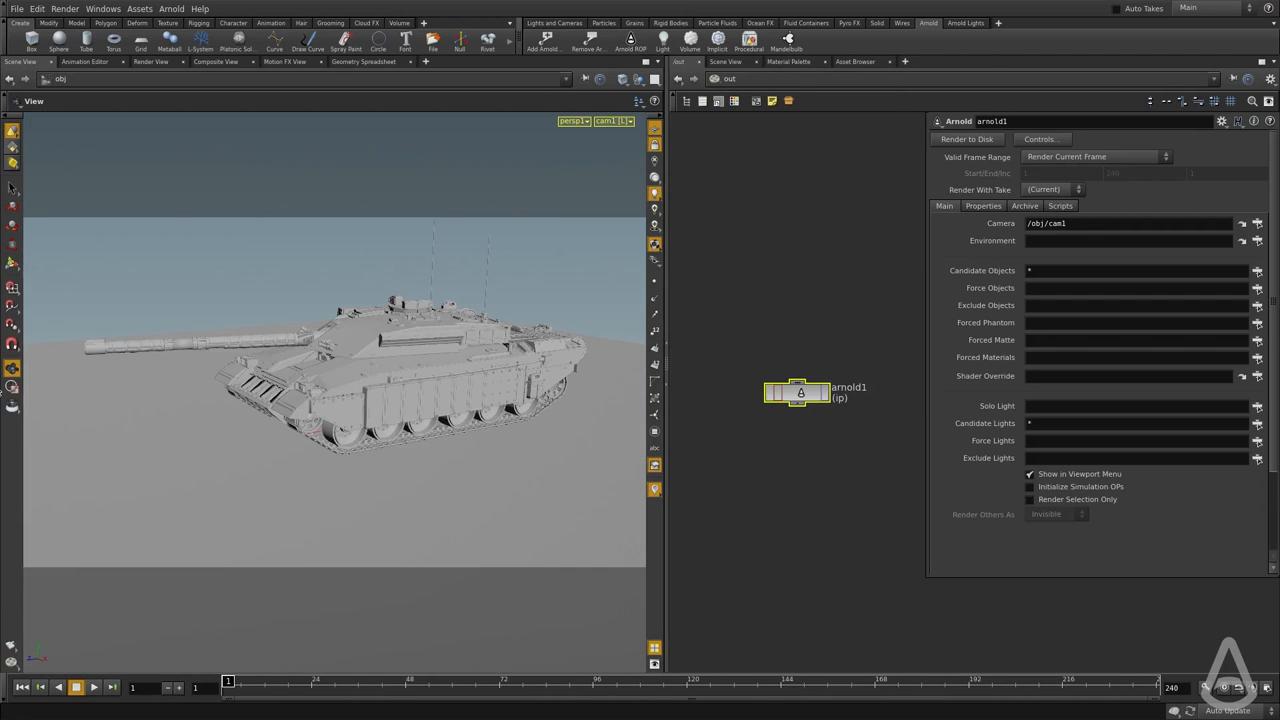
mouse_move(11, 386)
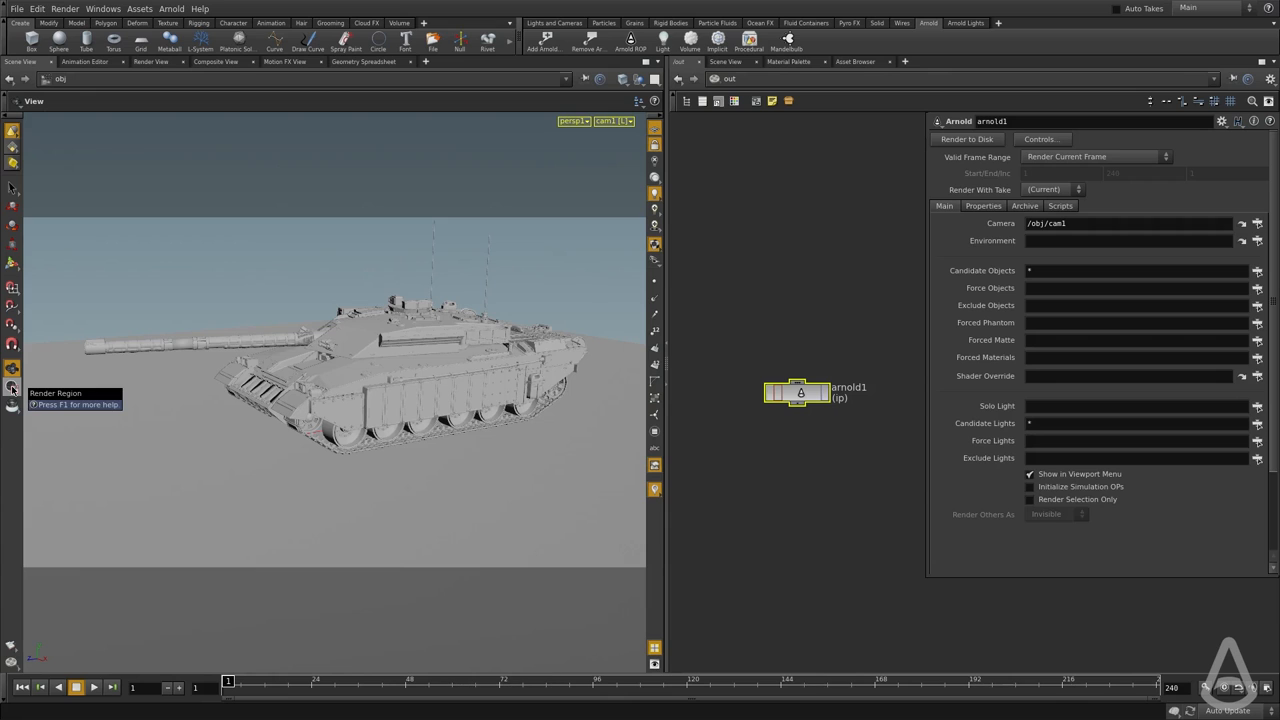
Step: Turn on region rendering and drag a render region around the tank
click(12, 385)
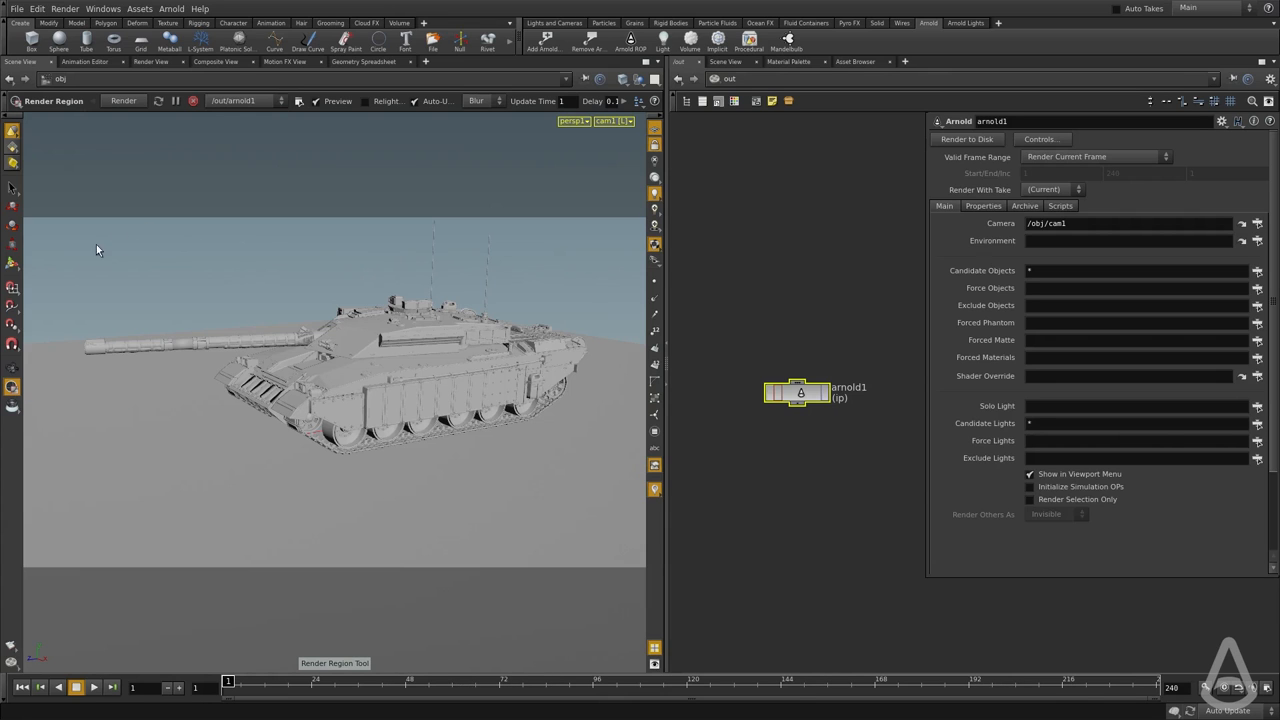
drag(85, 240, 155, 300)
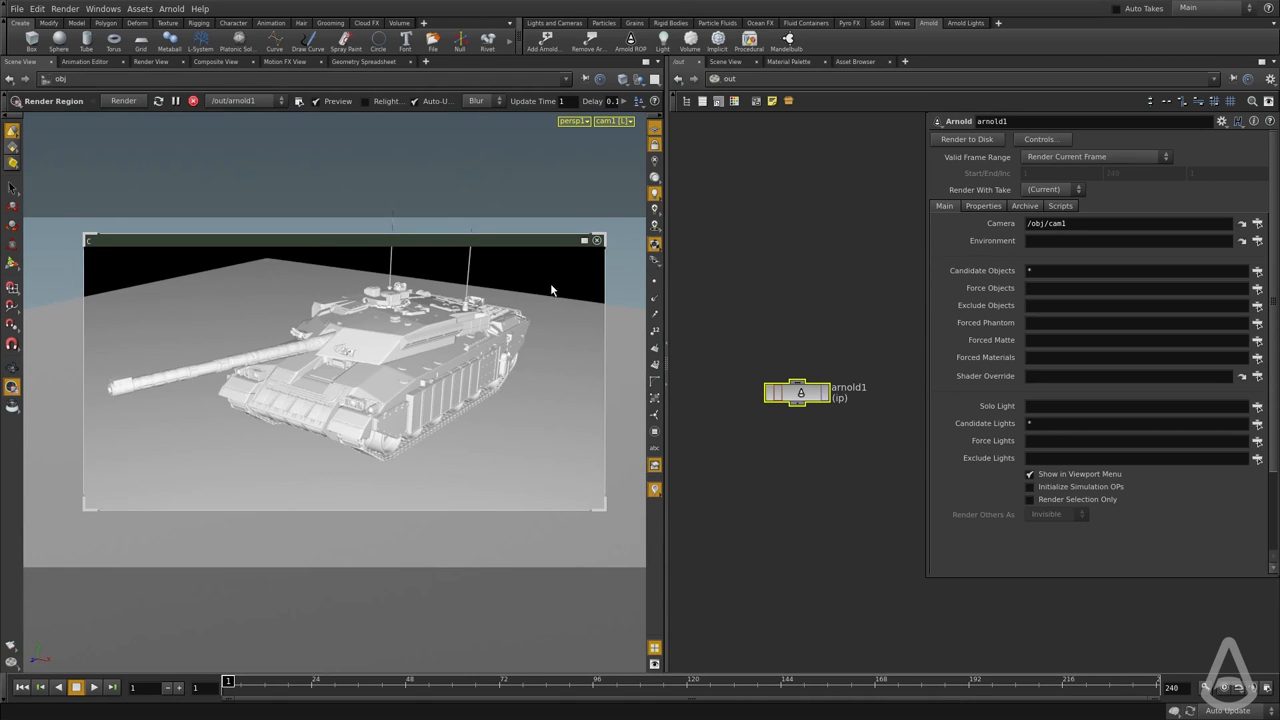
mouse_move(447, 341)
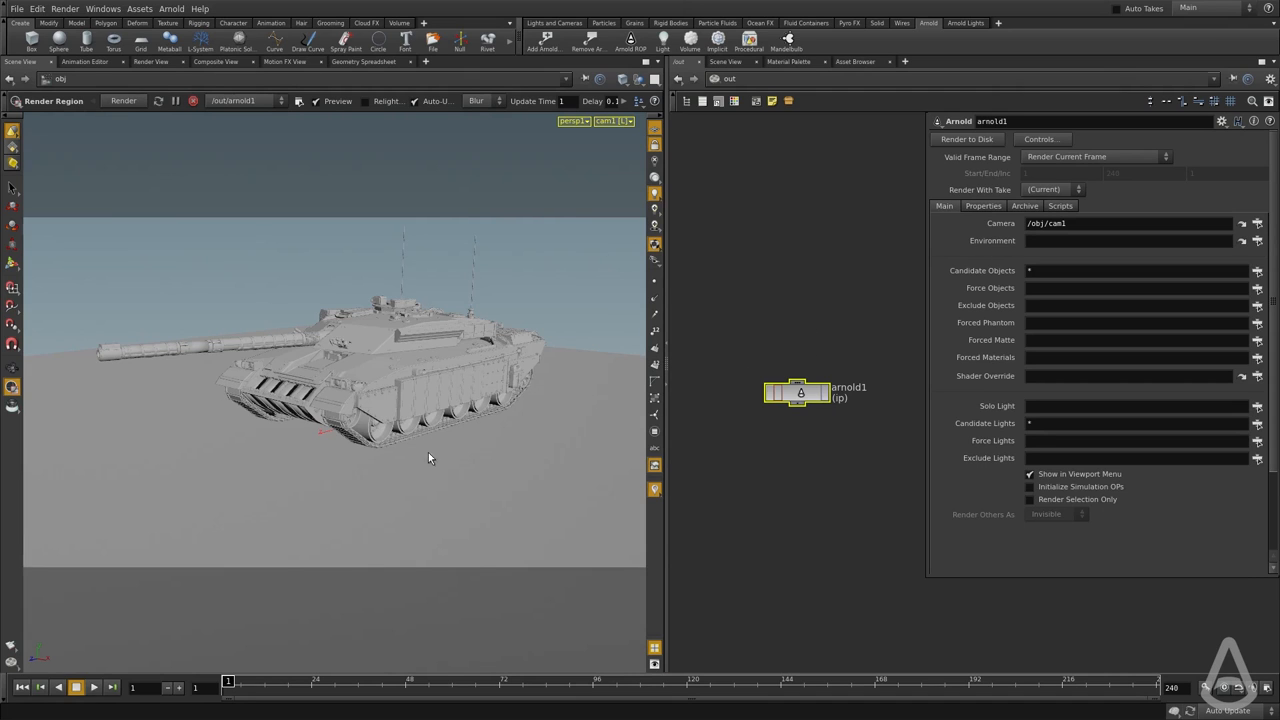
mouse_move(584, 370)
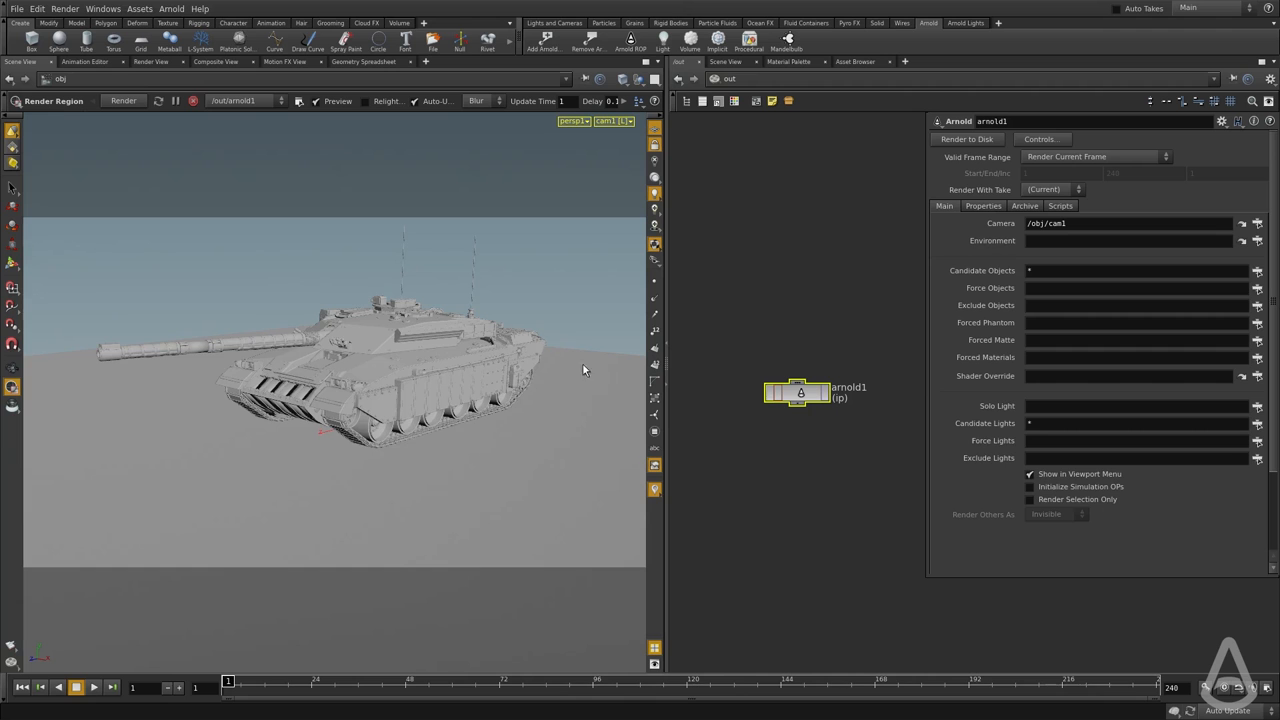